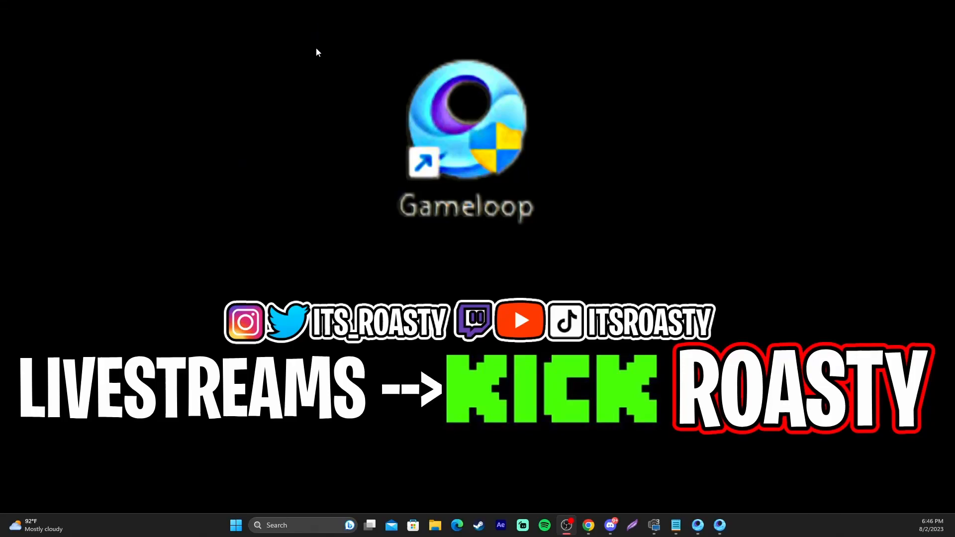
mouse_move(307, 51)
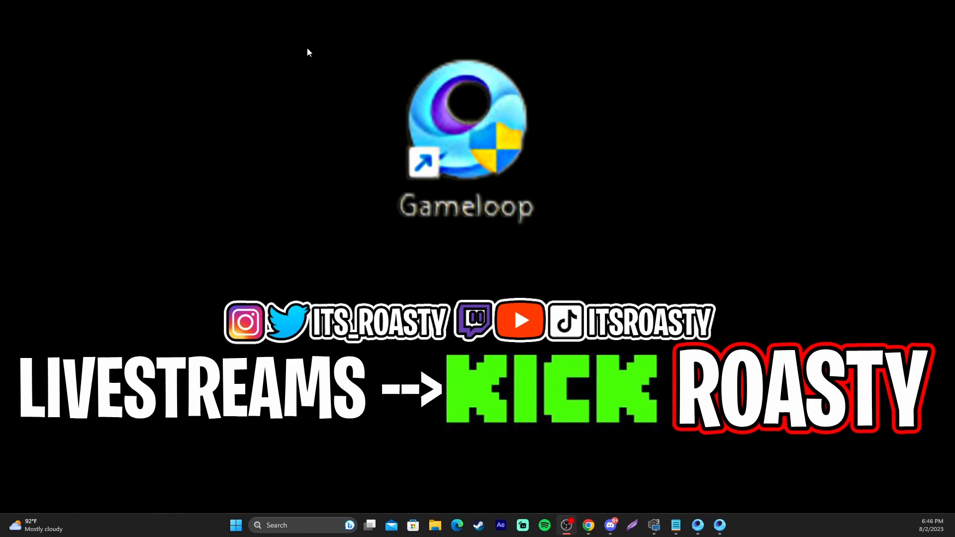
mouse_move(316, 58)
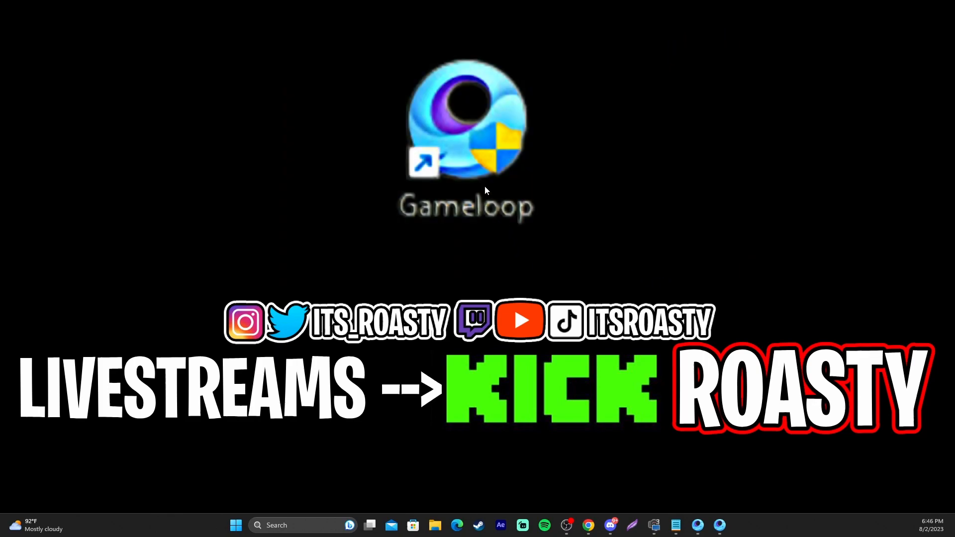
mouse_move(406, 78)
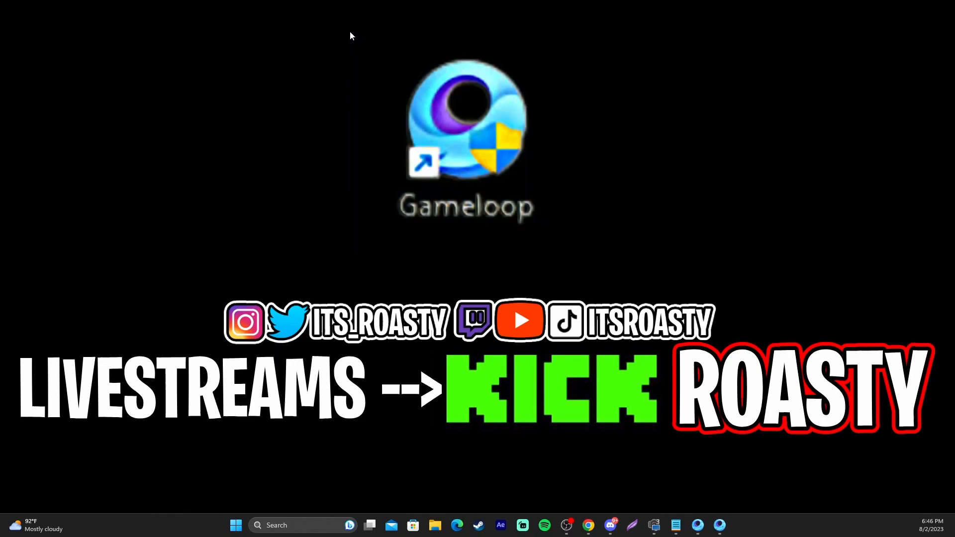
mouse_move(226, 214)
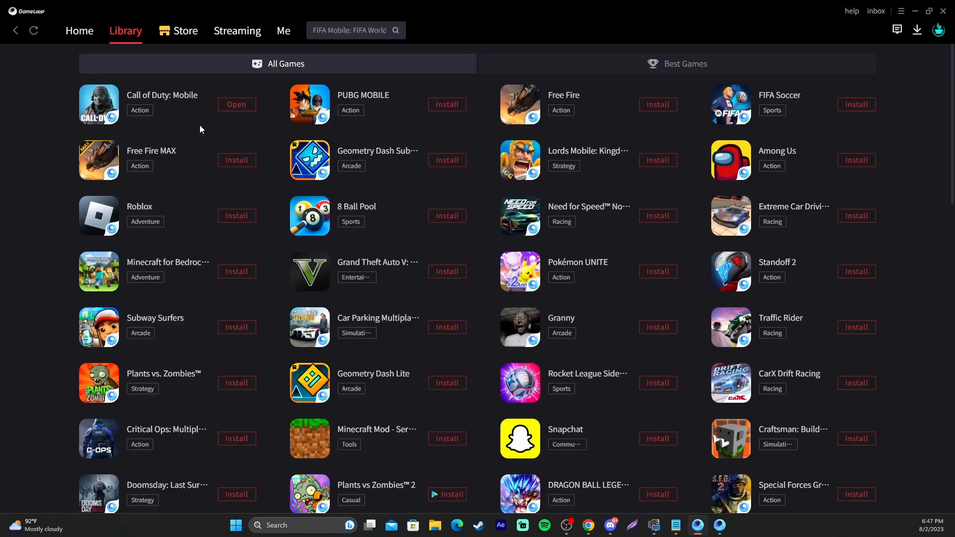
Step: Show the launcher home page and skim its featured games and leaderboards
left_click(79, 31)
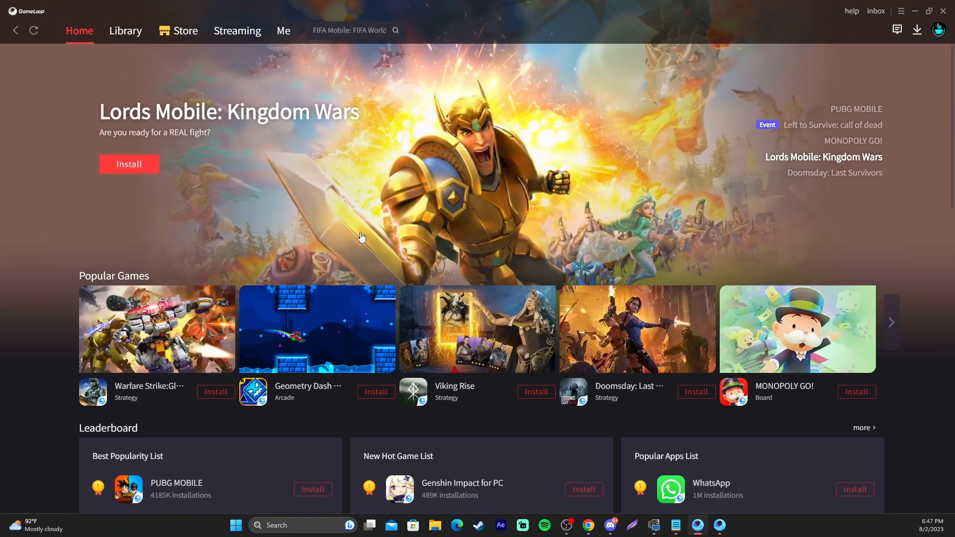
scroll("down", 3)
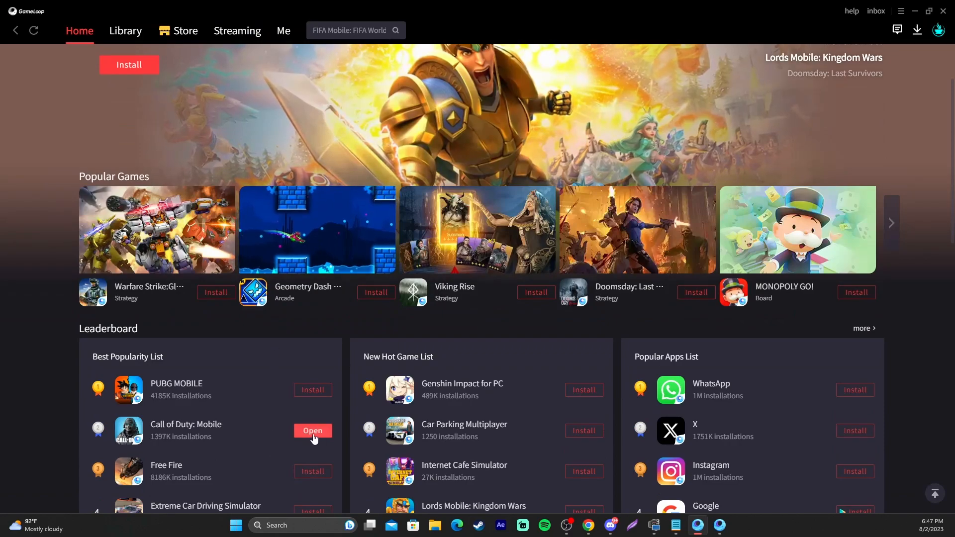
scroll("up", 3)
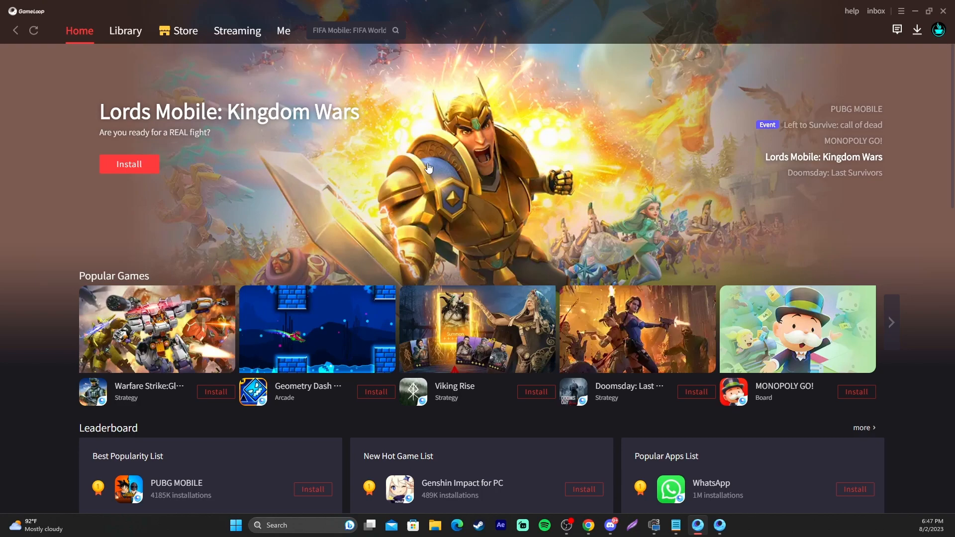
mouse_move(903, 11)
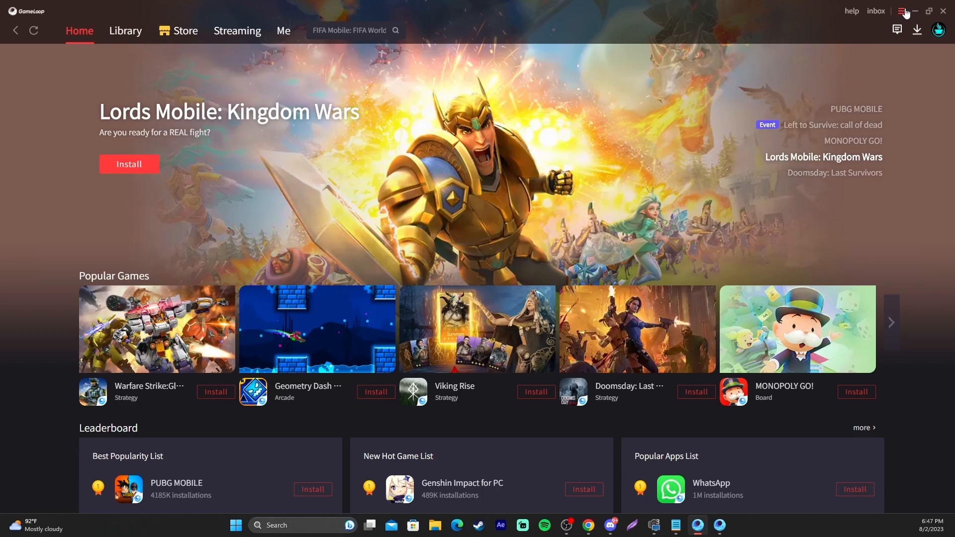
Step: Bring up the emulator settings from the main menu and show the Engine options
left_click(902, 11)
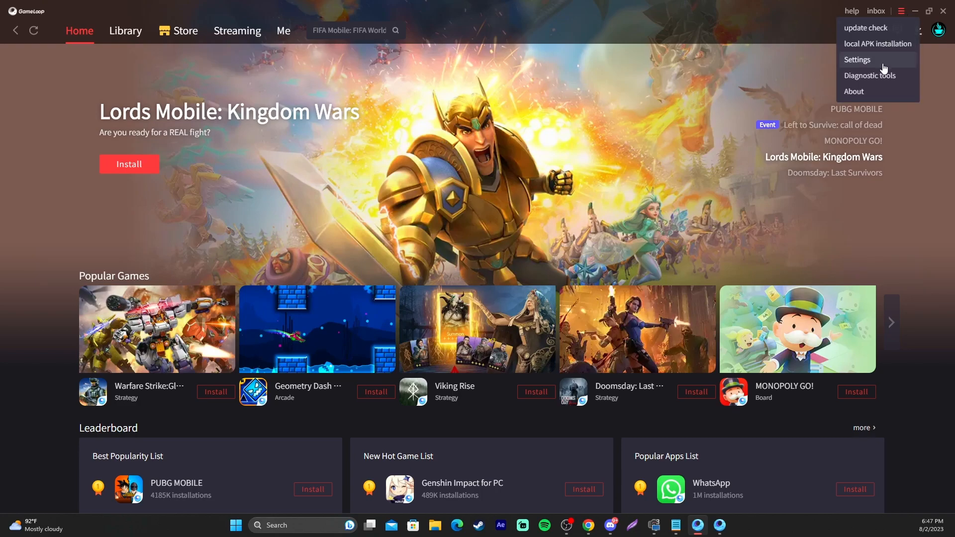
left_click(857, 59)
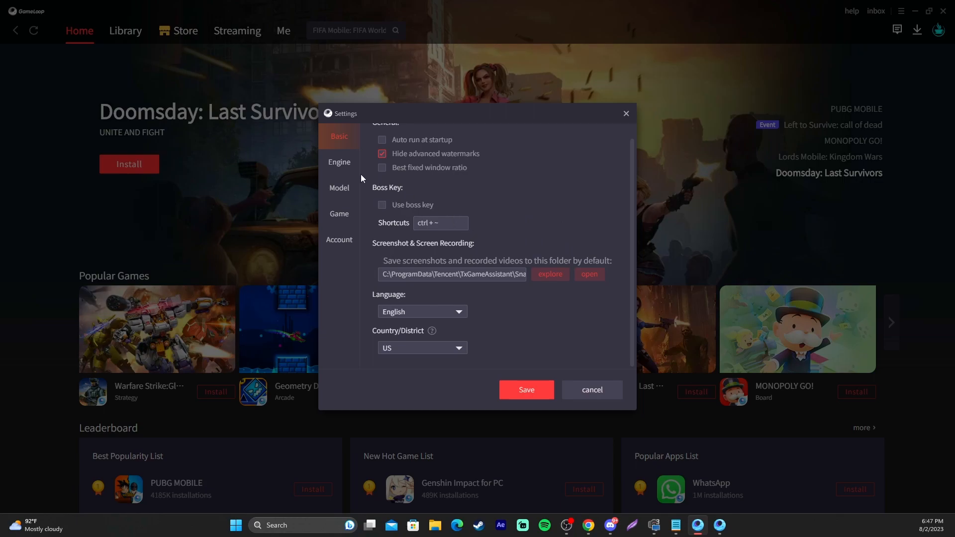
left_click(339, 161)
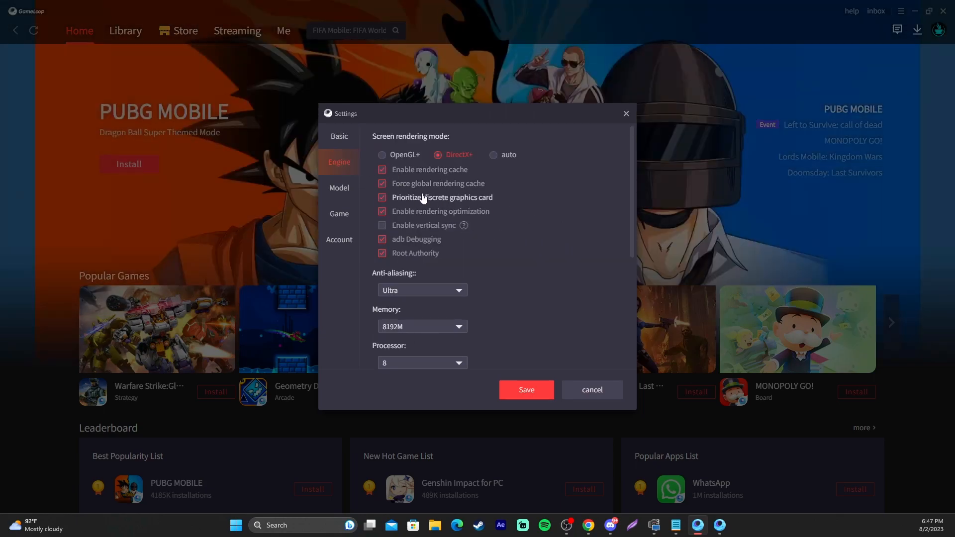
Step: Review the rendering, memory, processor, resolution and audio device options
scroll("down", 3)
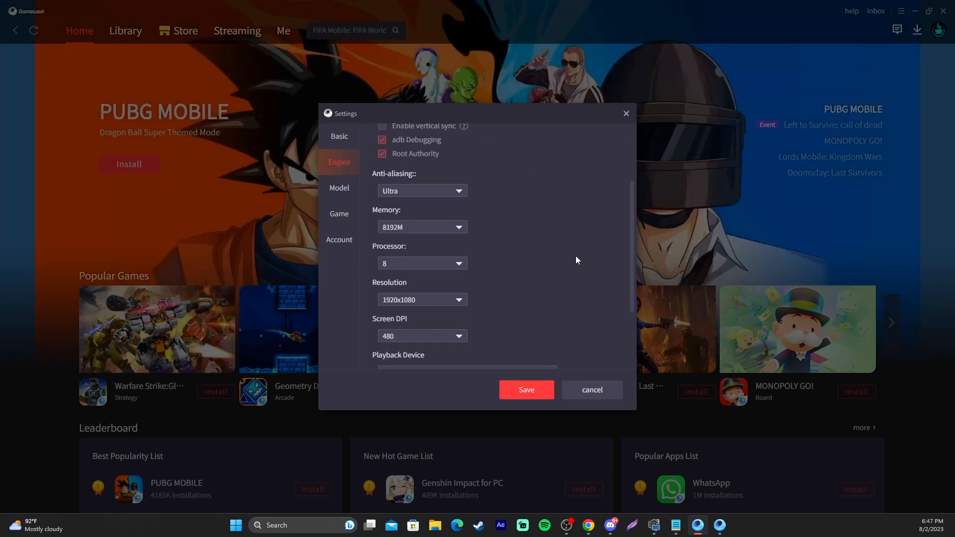
scroll("down", 3)
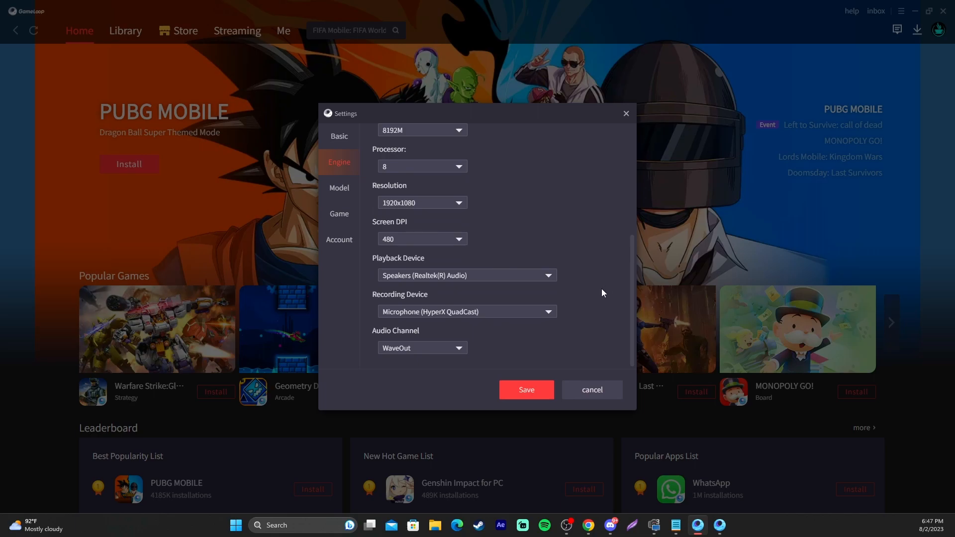
scroll("up", 3)
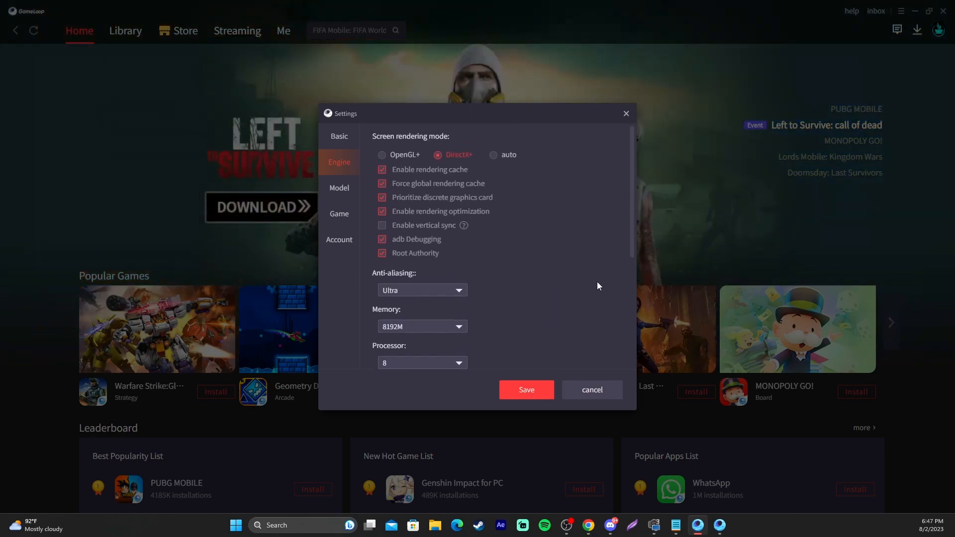
scroll("down", 3)
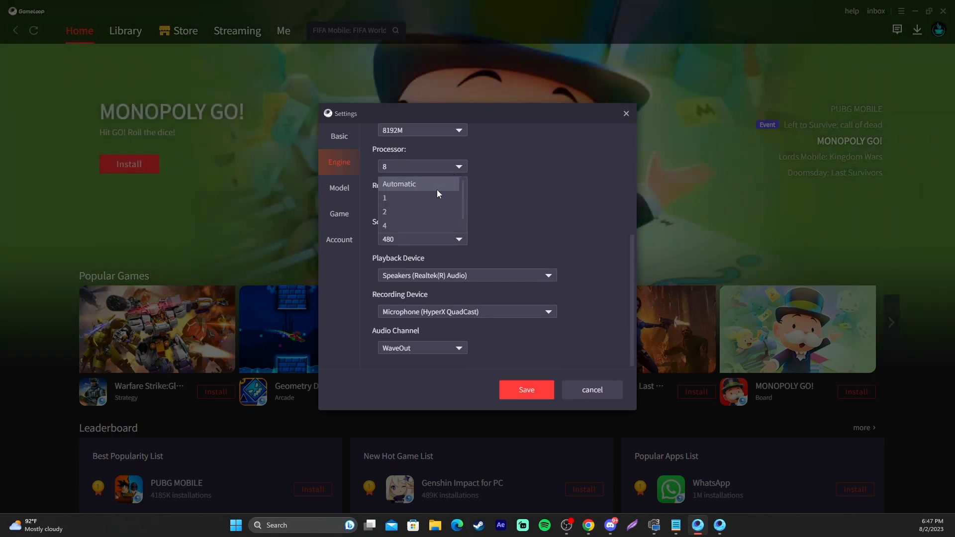
mouse_move(419, 170)
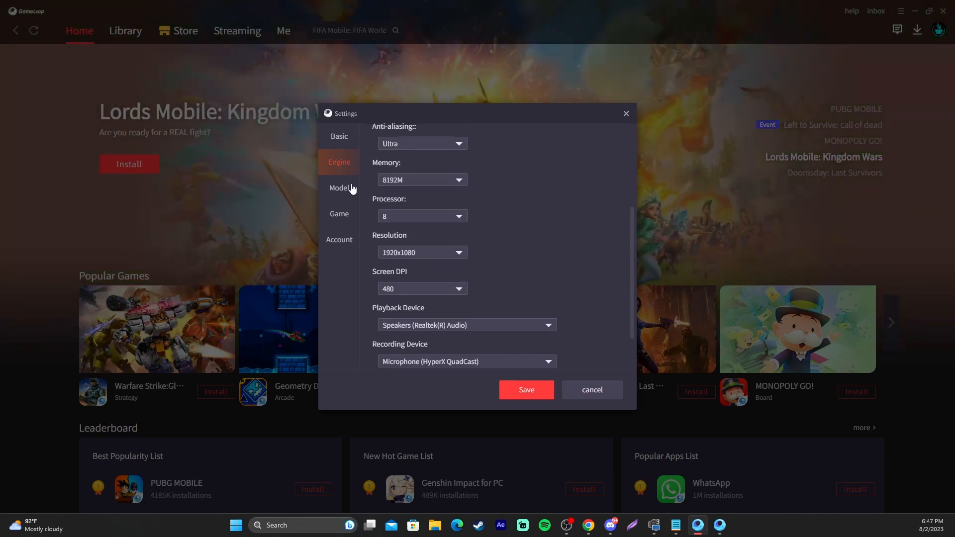
Step: Check the phone model and Call of Duty: Mobile graphics options, then launch the game
left_click(339, 188)
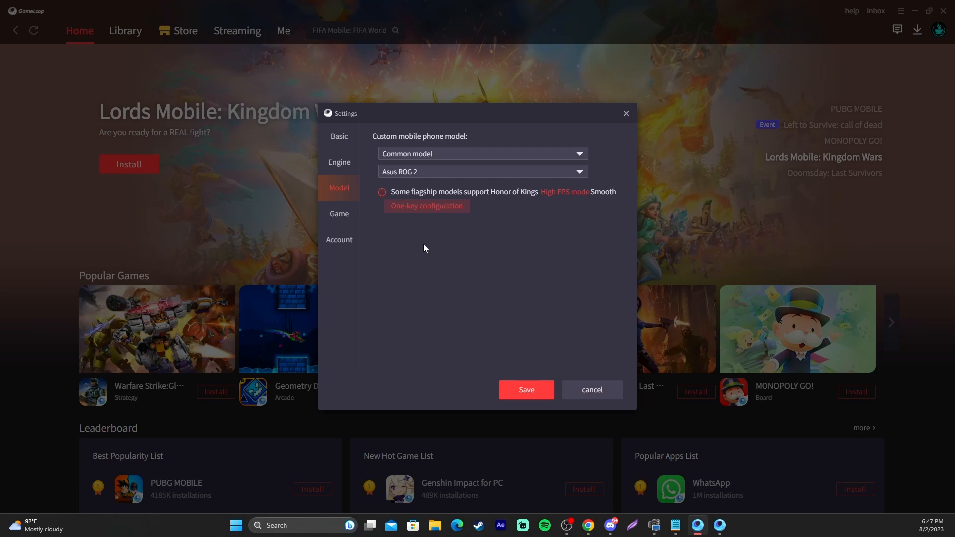
left_click(340, 215)
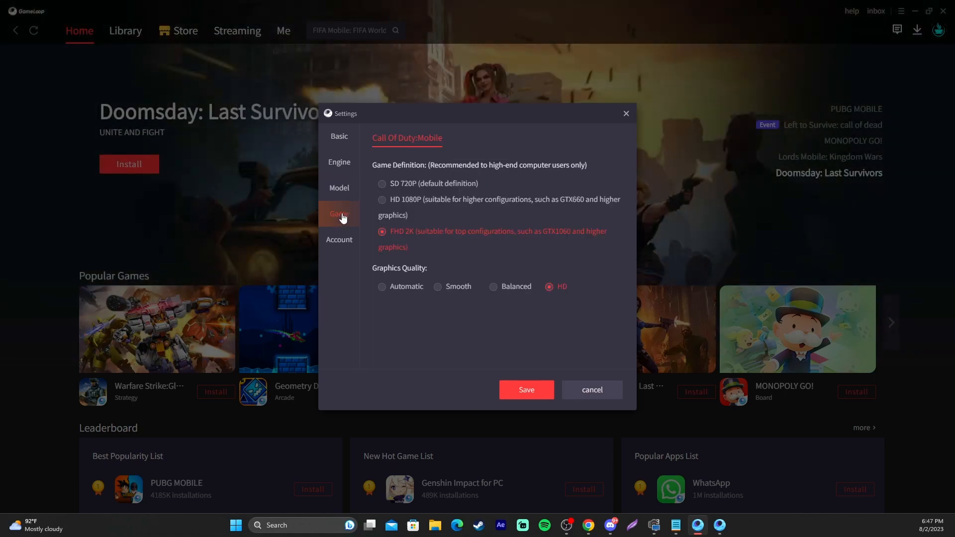
left_click(525, 389)
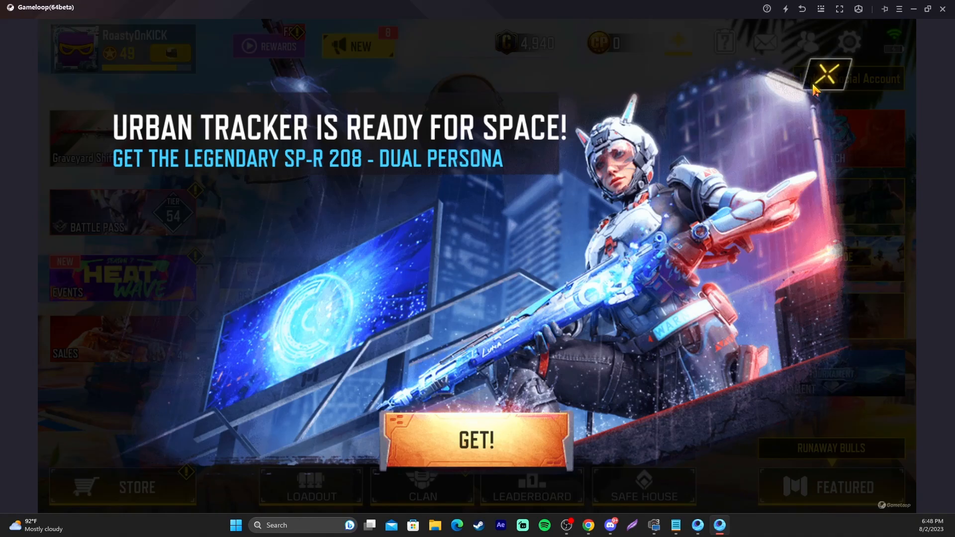
Step: Dismiss the Urban Tracker promotion to reach the main lobby
left_click(828, 73)
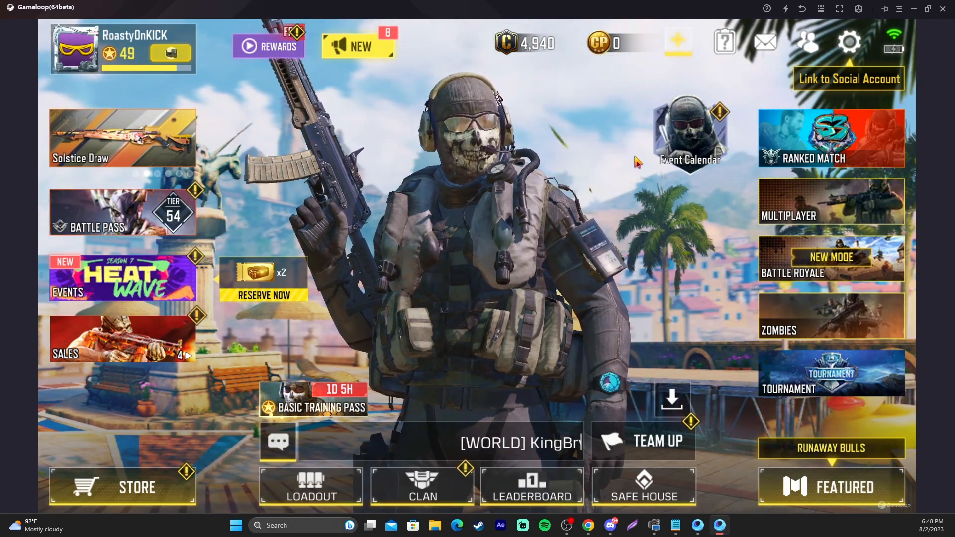
Step: Compare BR, Zombies and MP control schemes, ending on Zombies with Advanced Mode and hip fire
left_click(849, 42)
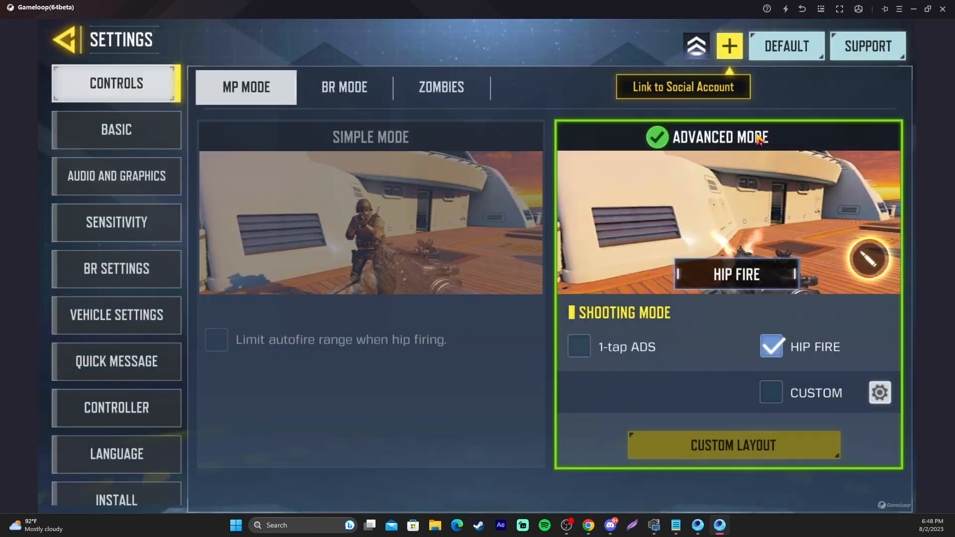
mouse_move(355, 140)
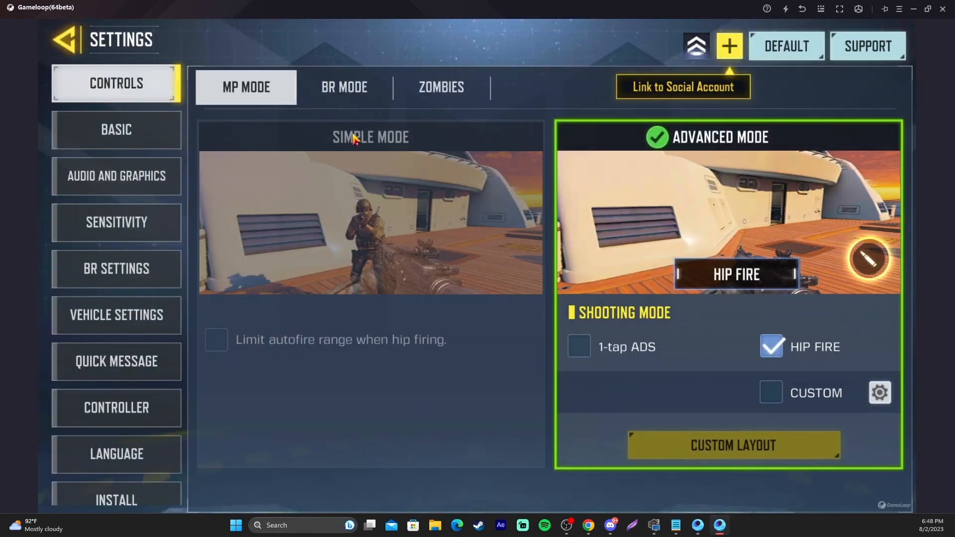
mouse_move(361, 118)
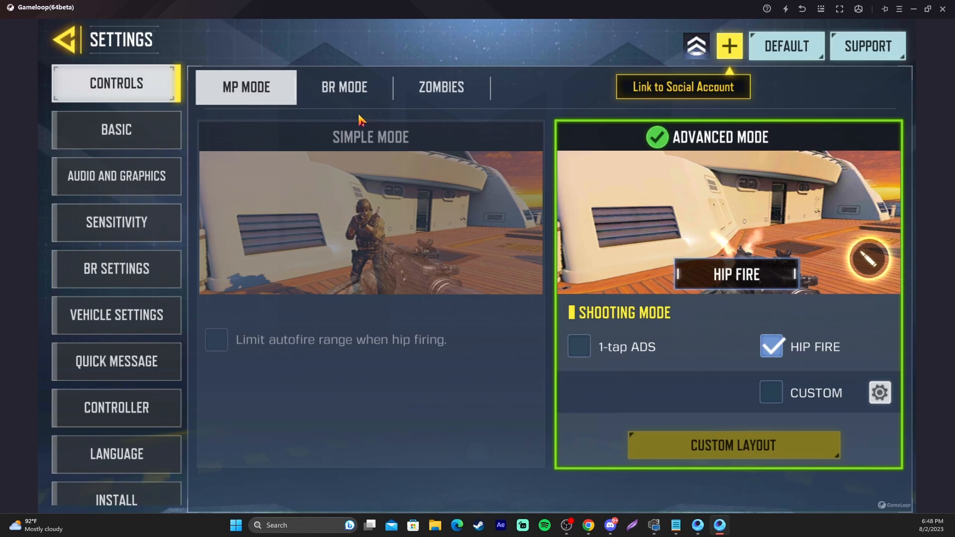
left_click(343, 87)
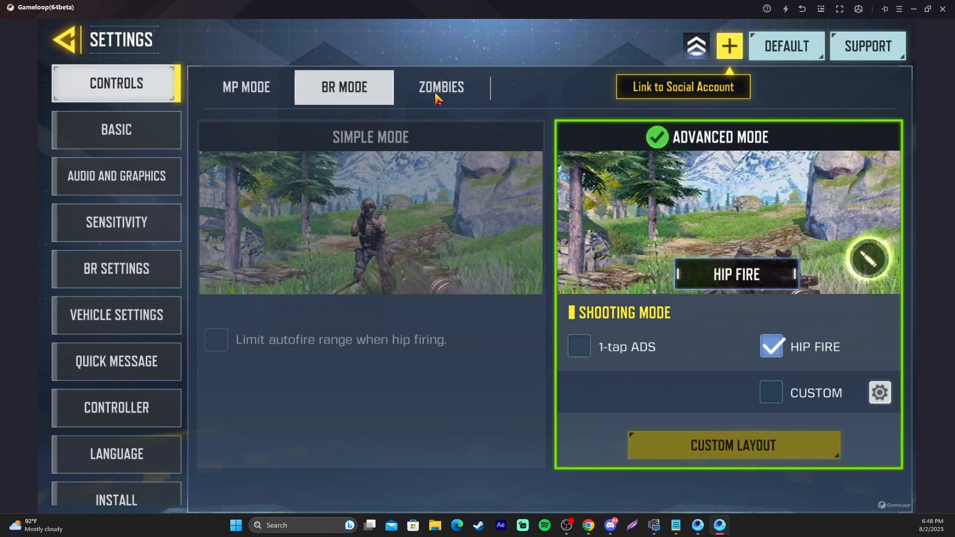
left_click(441, 88)
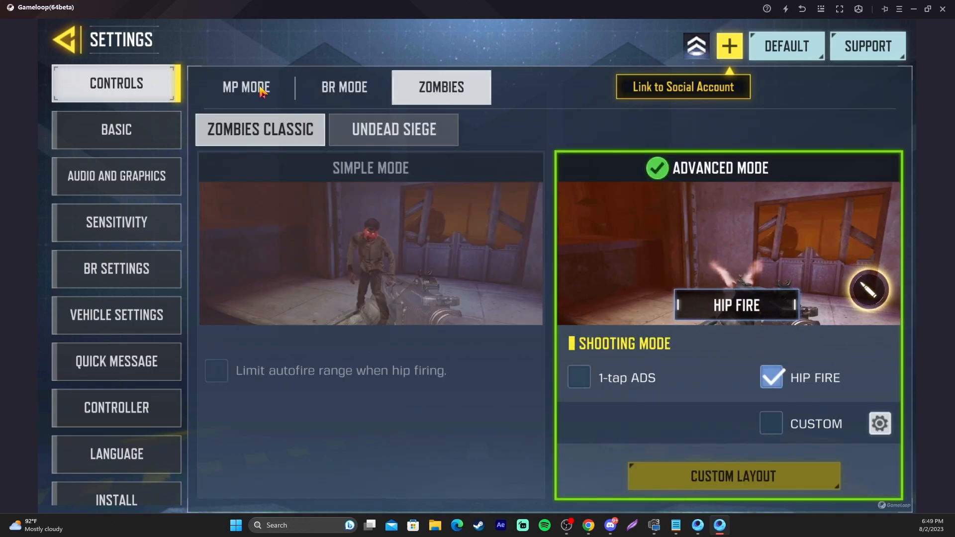
left_click(246, 87)
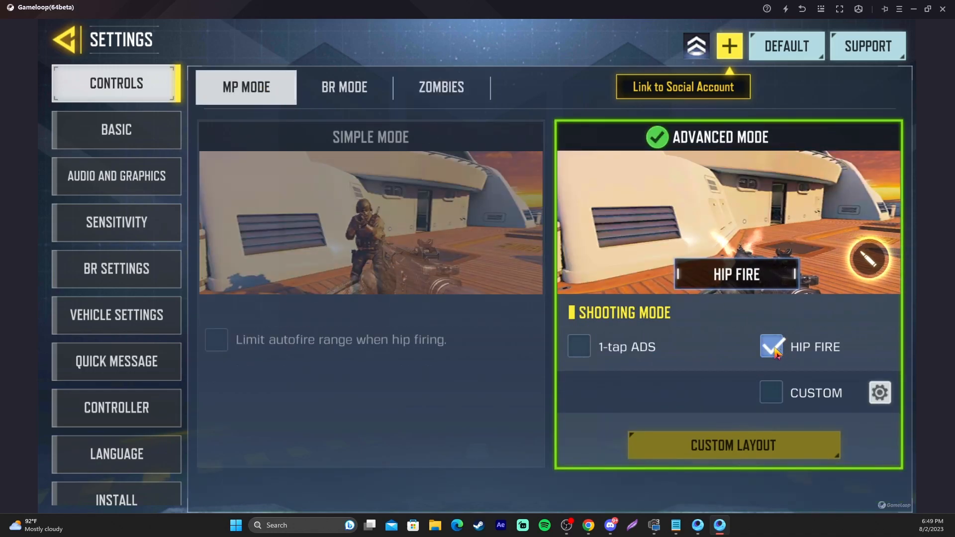
left_click(440, 87)
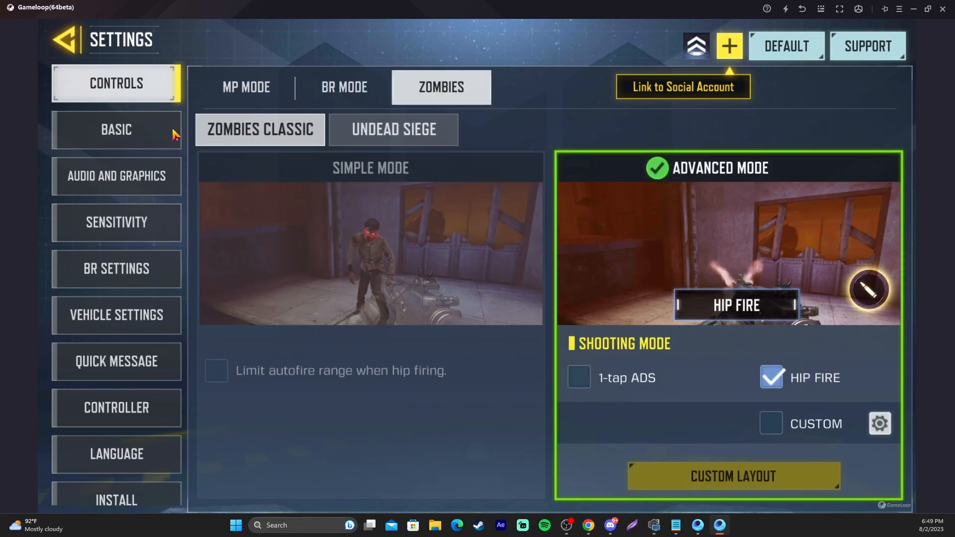
Step: Show the Basic MP mode settings and review them down through gyroscope and field of view
left_click(115, 129)
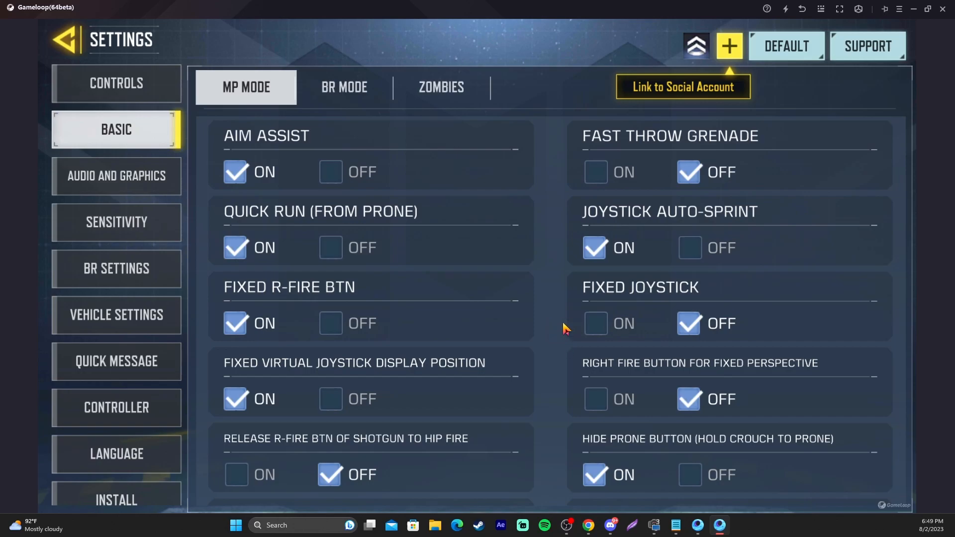
mouse_move(545, 353)
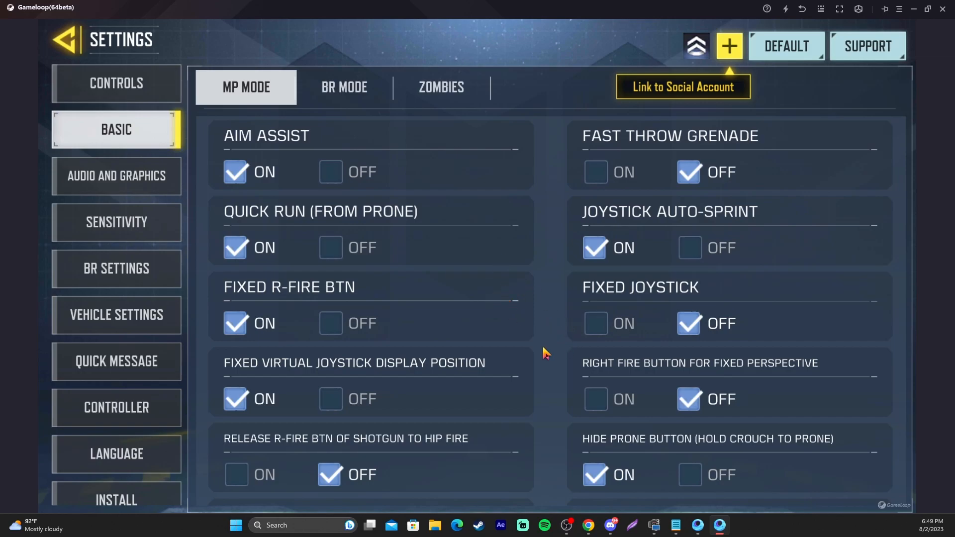
scroll("down", 3)
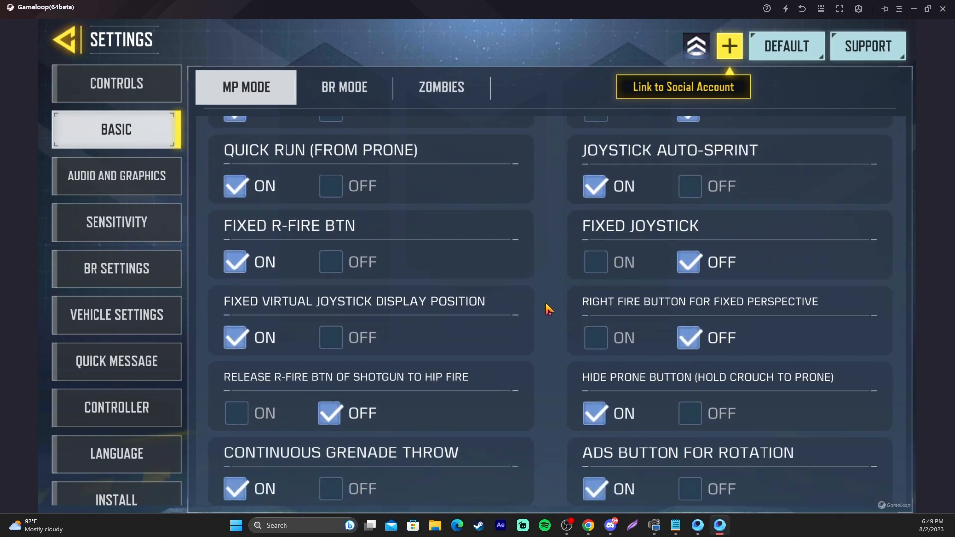
scroll("down", 3)
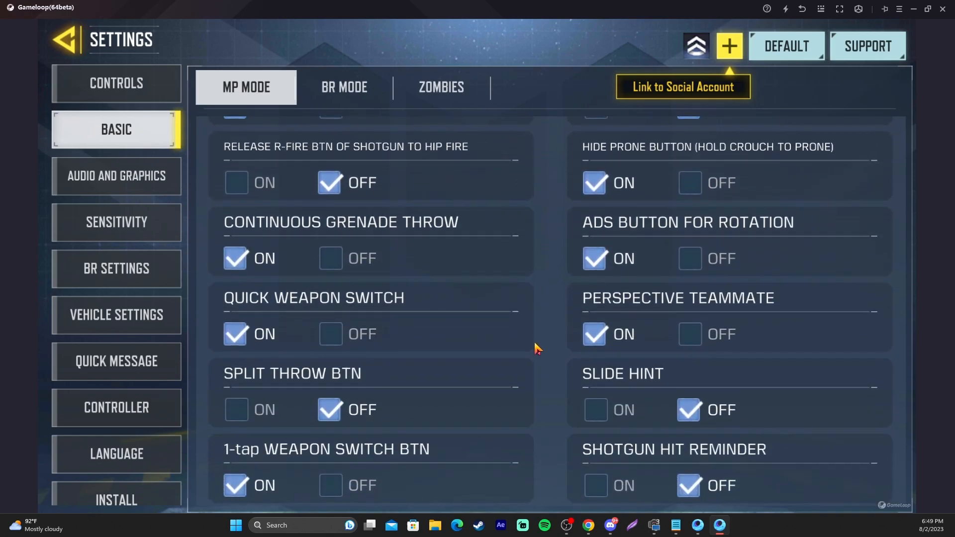
scroll("down", 3)
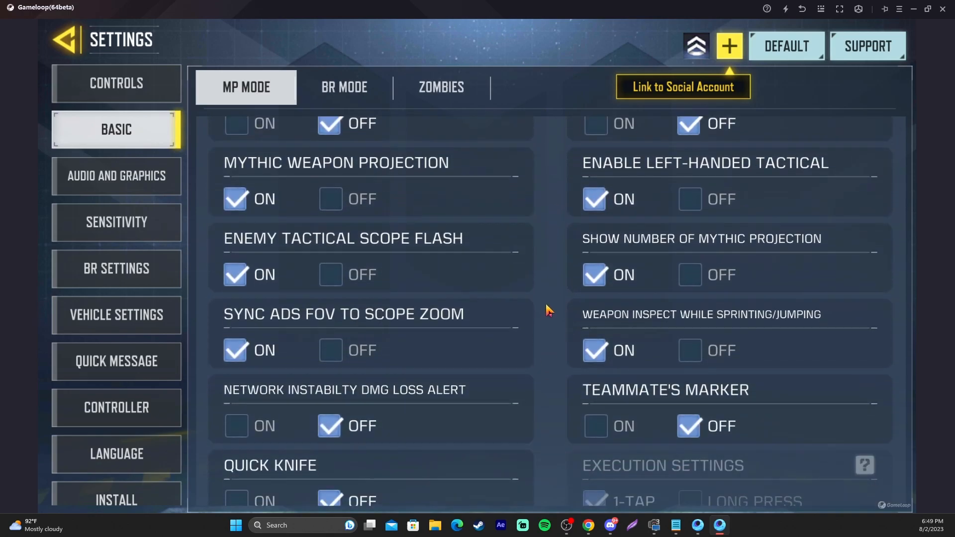
scroll("down", 3)
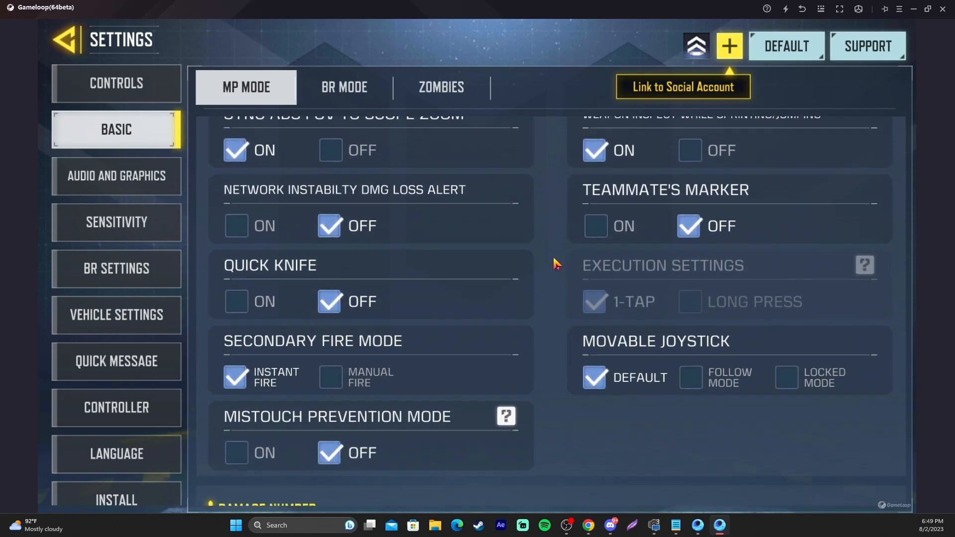
scroll("down", 3)
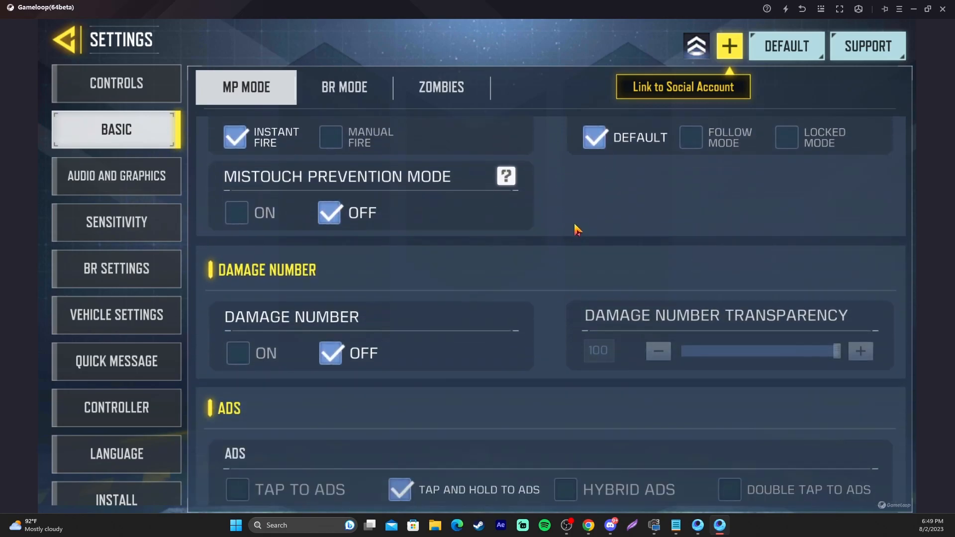
scroll("down", 3)
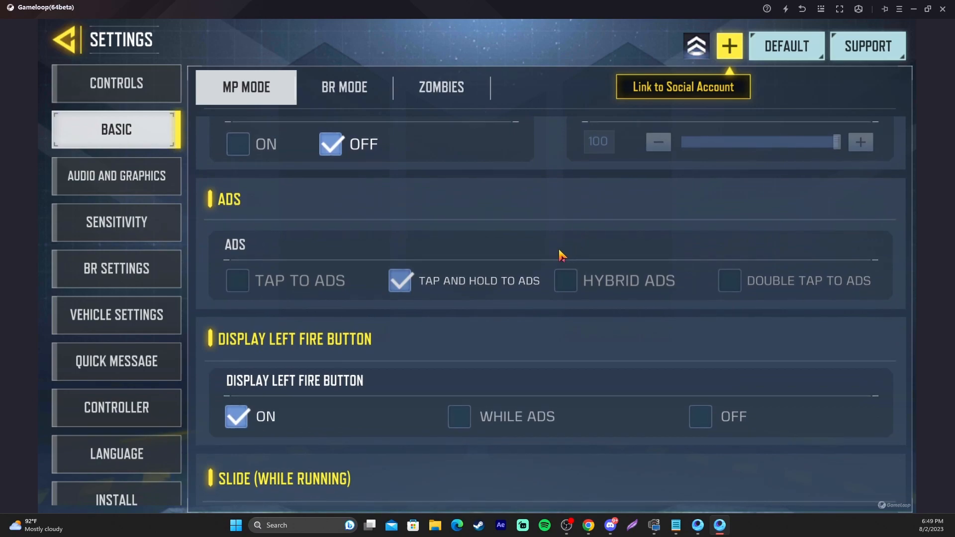
scroll("down", 3)
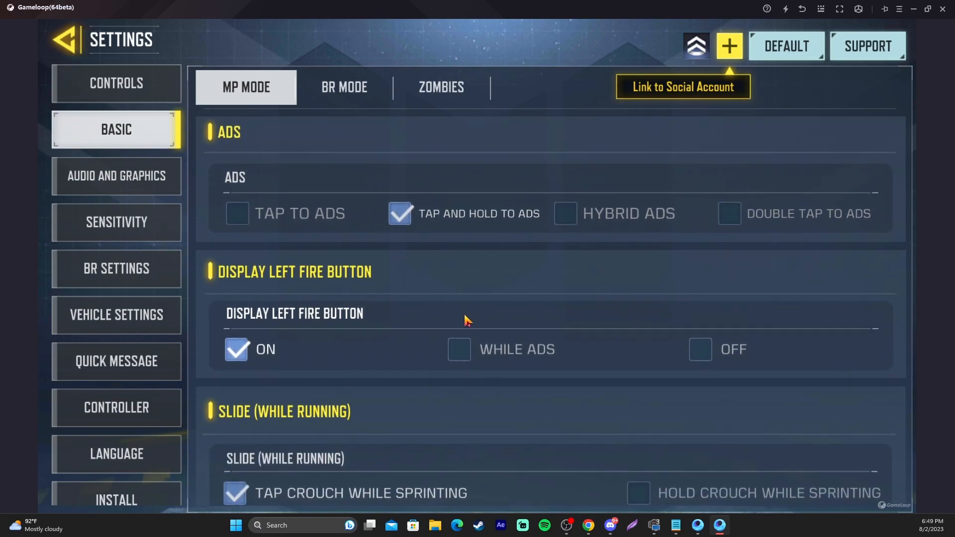
scroll("down", 3)
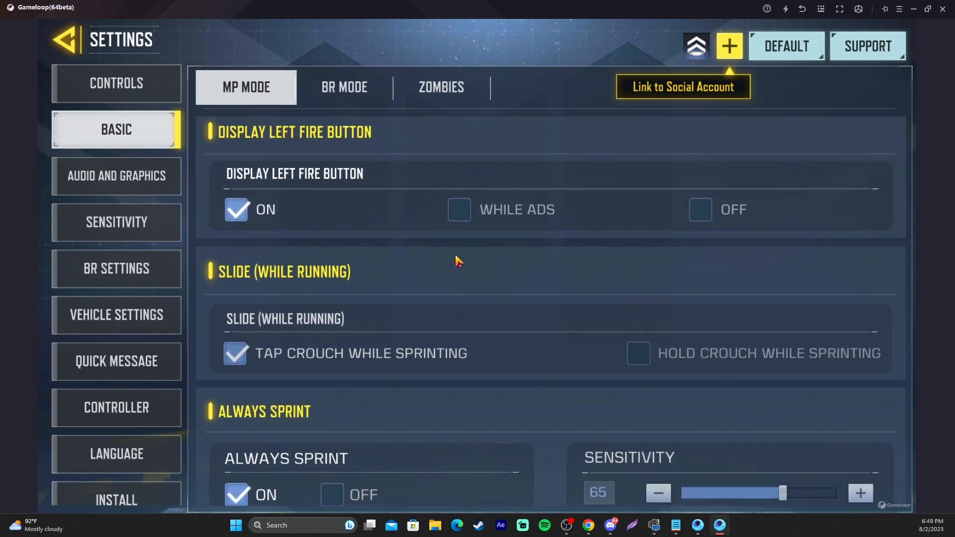
scroll("down", 3)
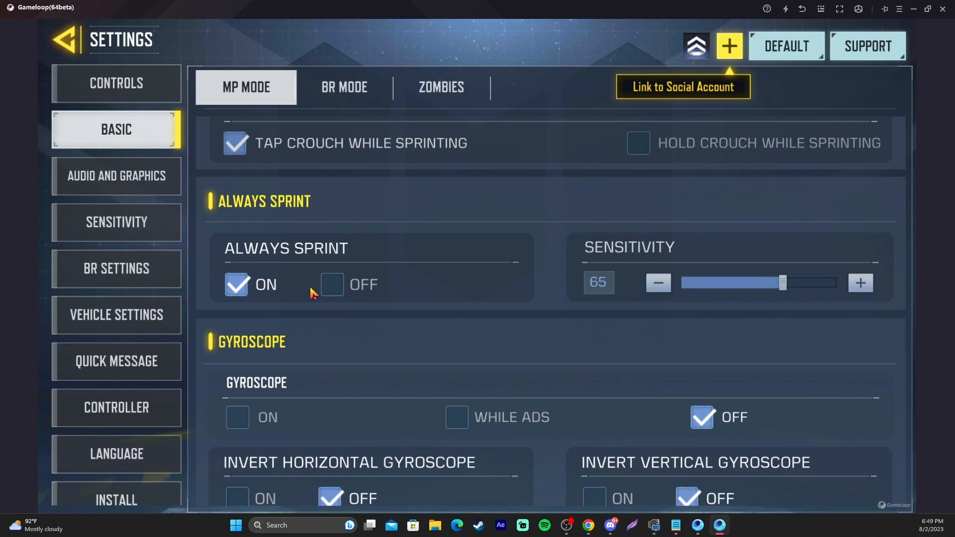
mouse_move(545, 342)
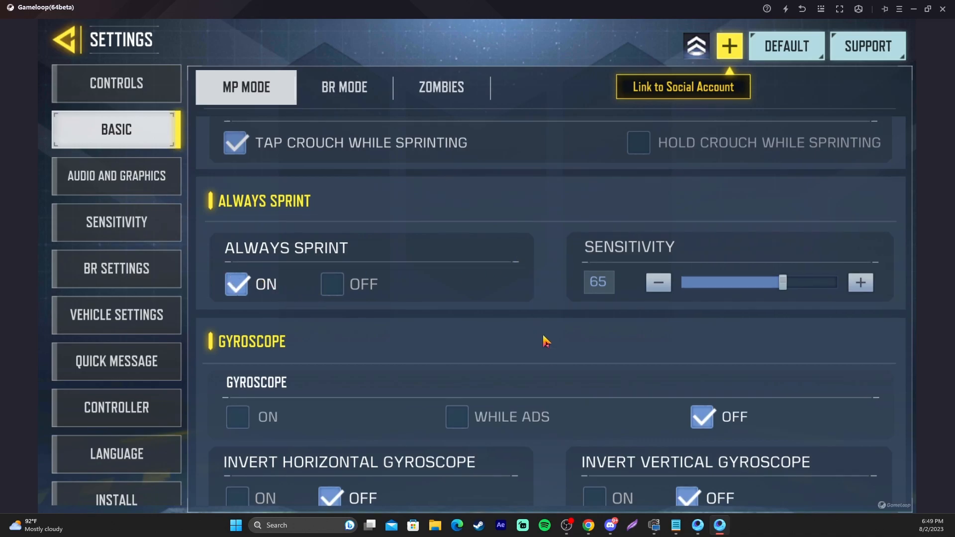
Step: Continue reviewing the MP basic settings down to markers and Mini Map Settings
scroll("down", 3)
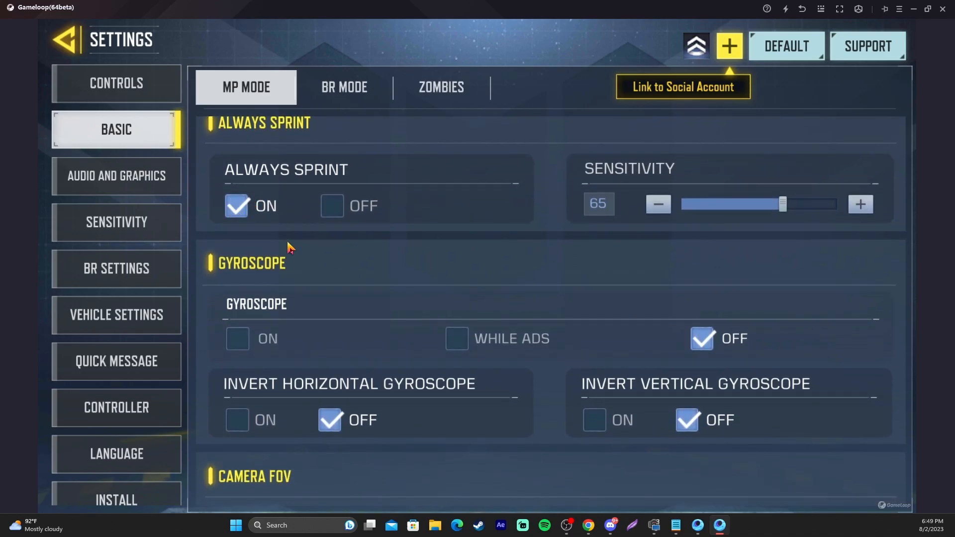
scroll("down", 3)
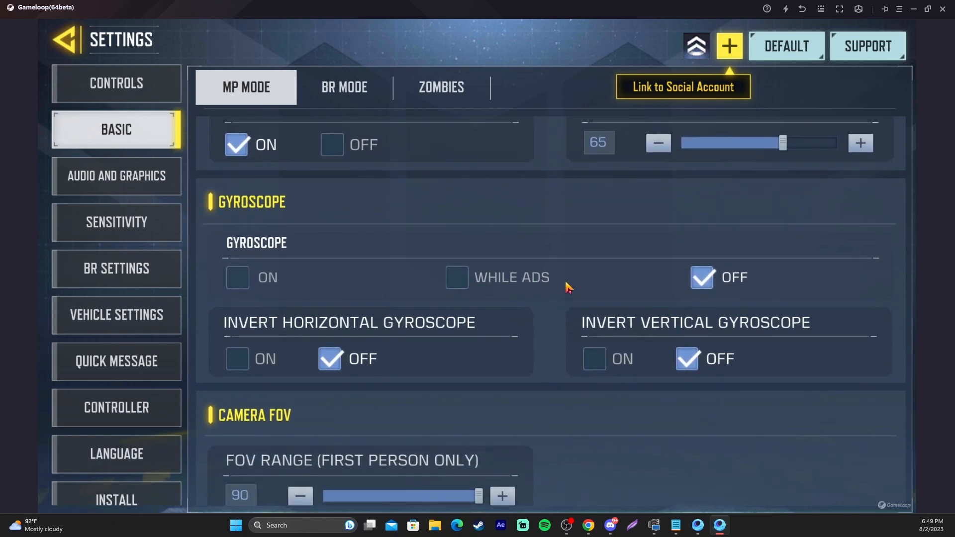
scroll("down", 3)
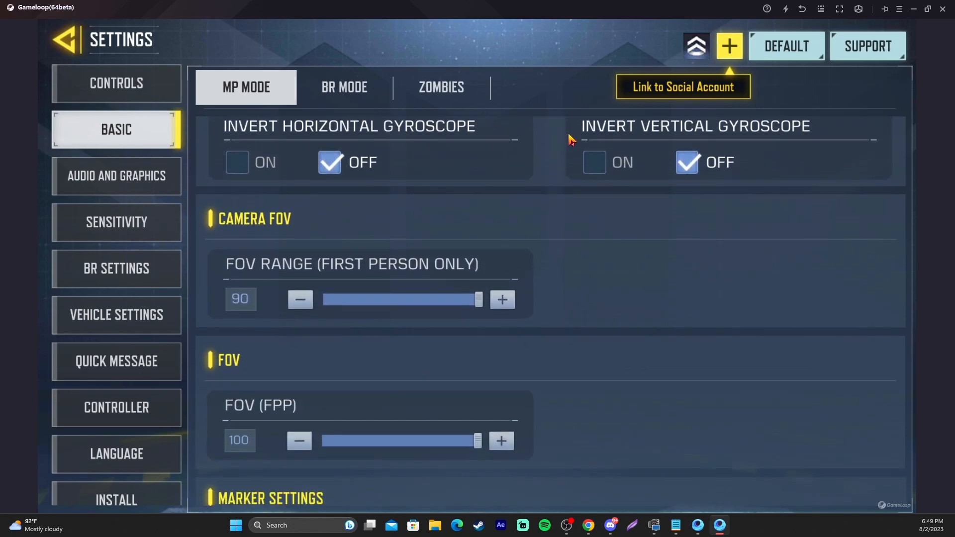
scroll("down", 3)
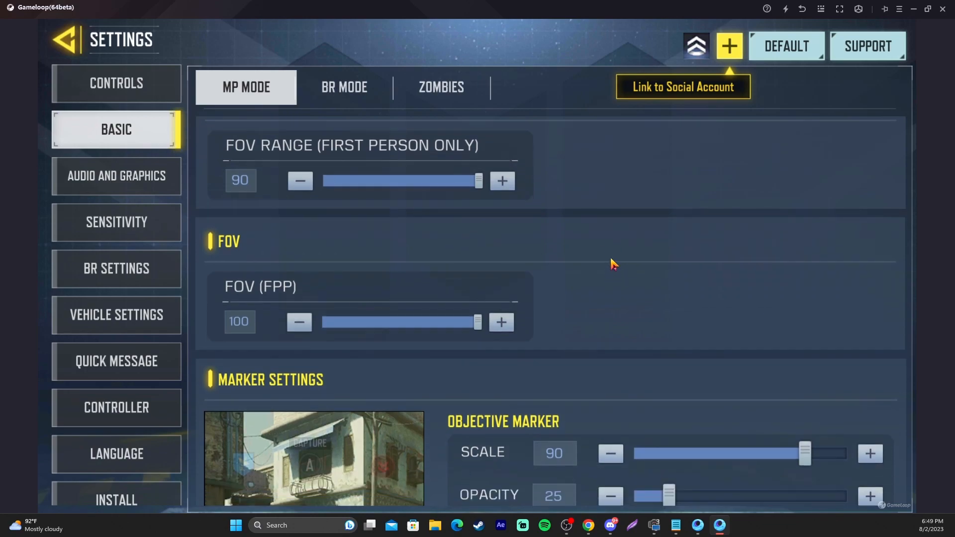
scroll("down", 3)
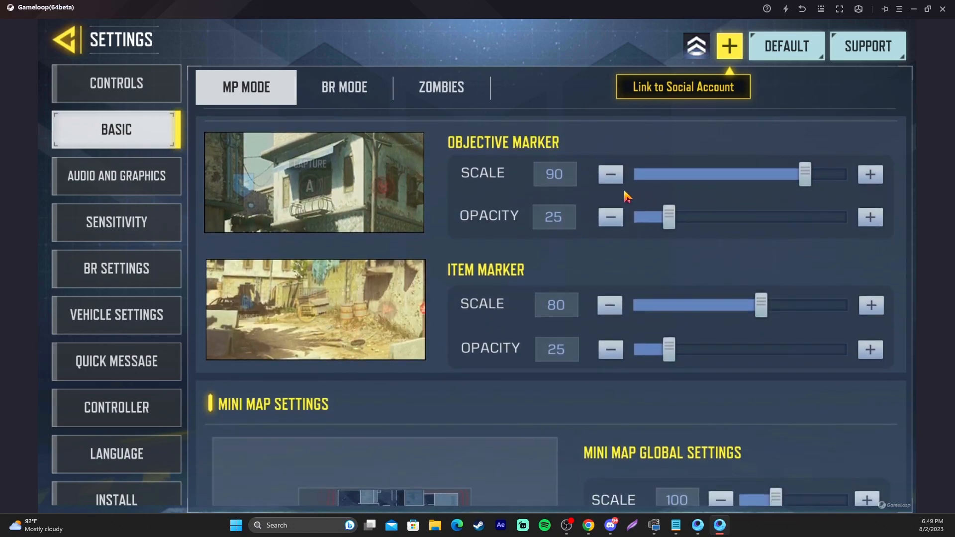
scroll("up", 3)
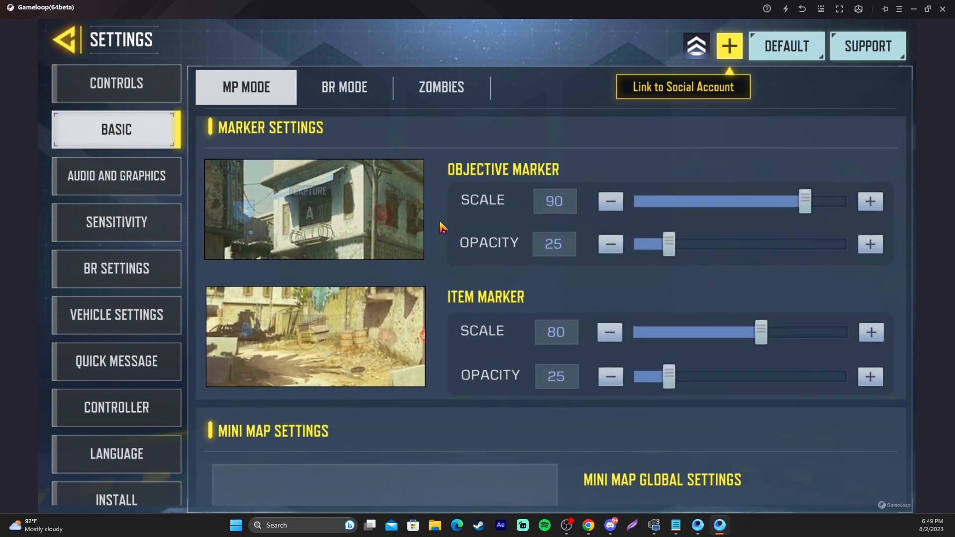
scroll("down", 3)
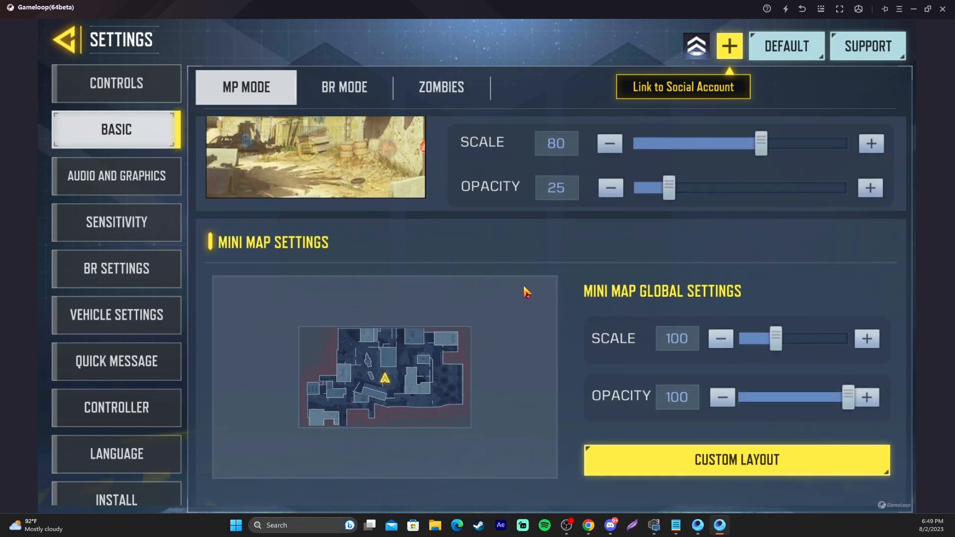
scroll("down", 3)
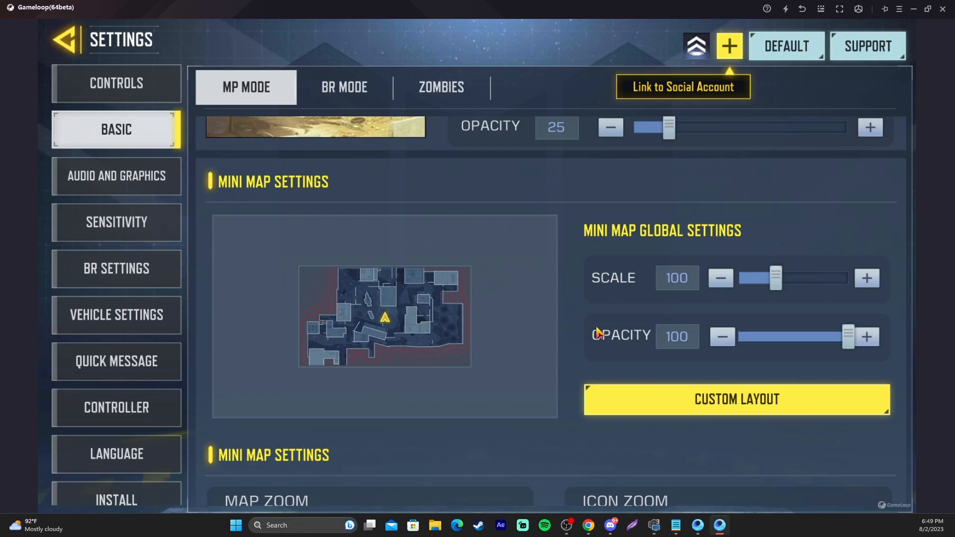
Step: Glance at the BR and MP basic settings, then show the Audio and Graphics settings
scroll("down", 3)
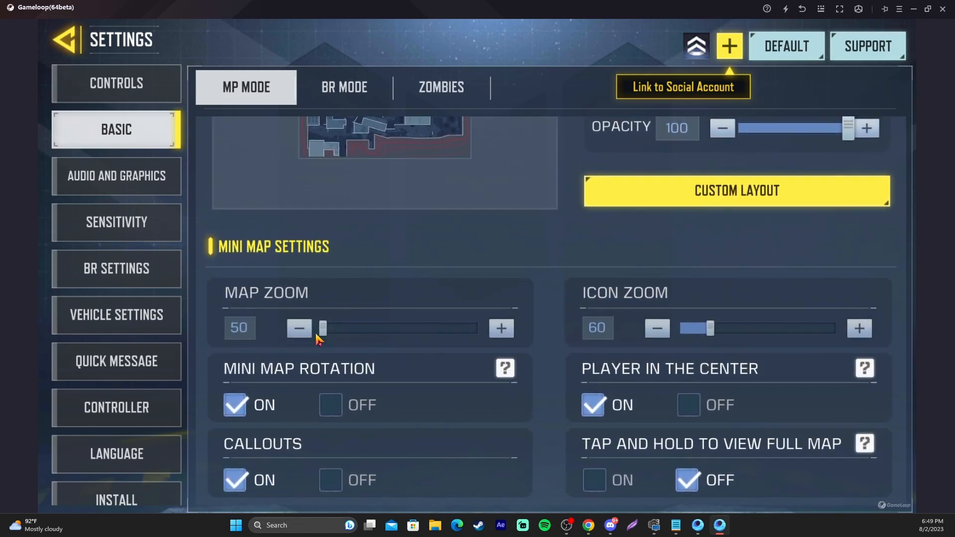
scroll("up", 3)
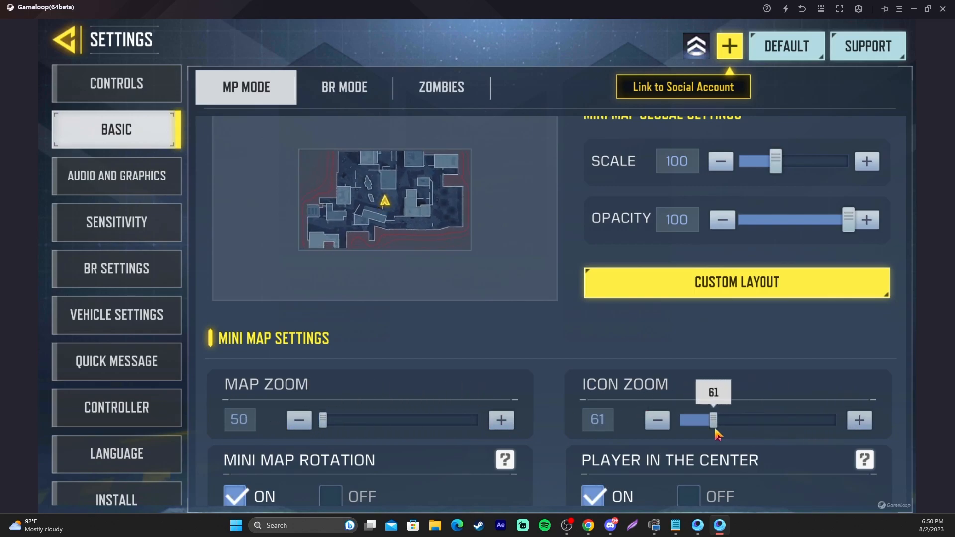
scroll("down", 3)
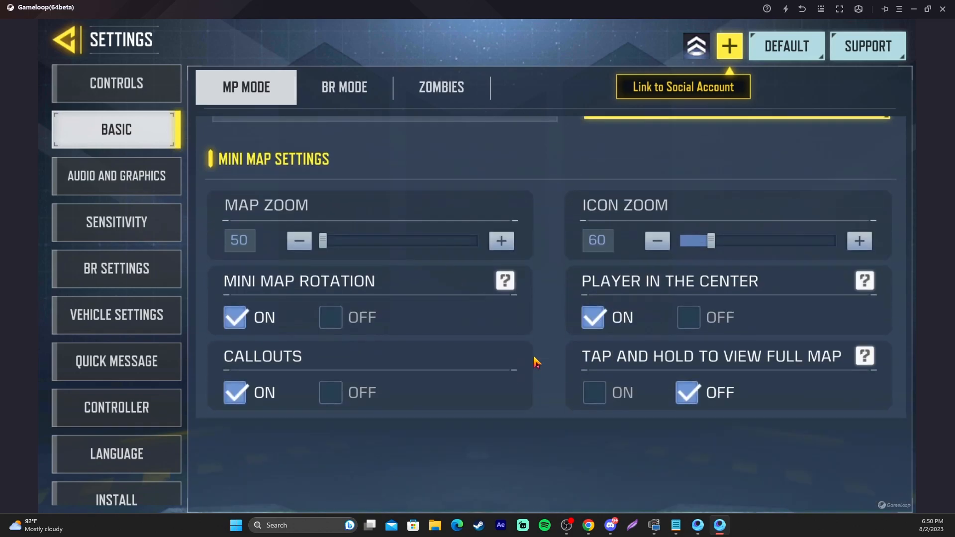
left_click(343, 87)
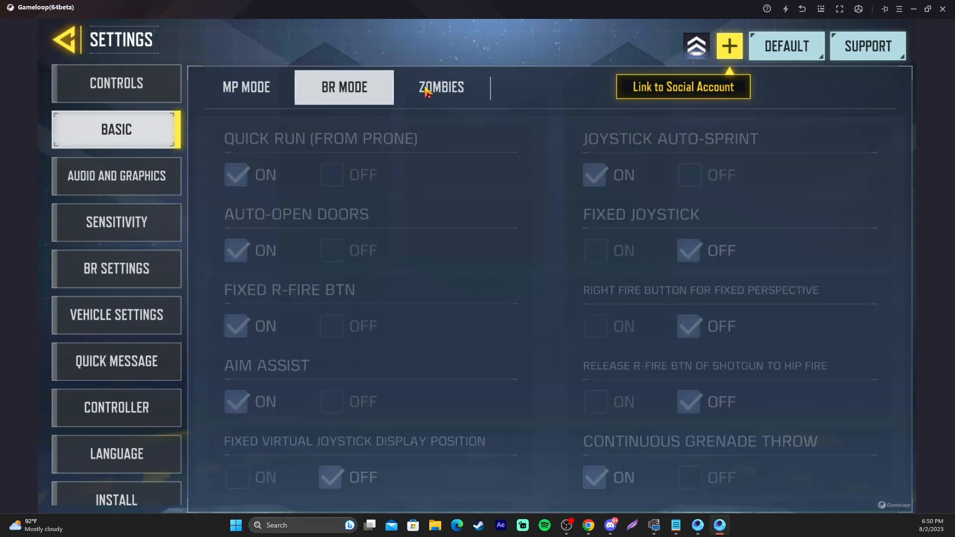
left_click(246, 87)
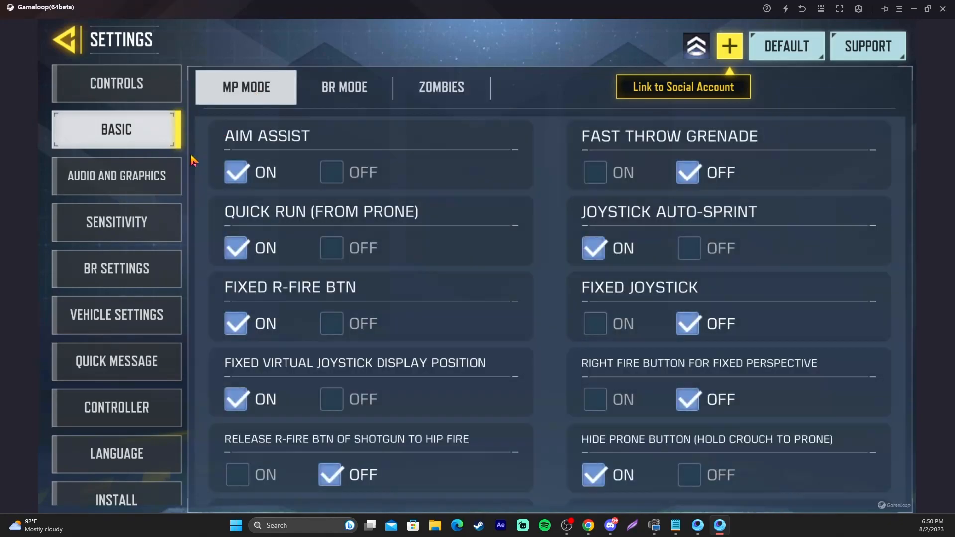
left_click(115, 176)
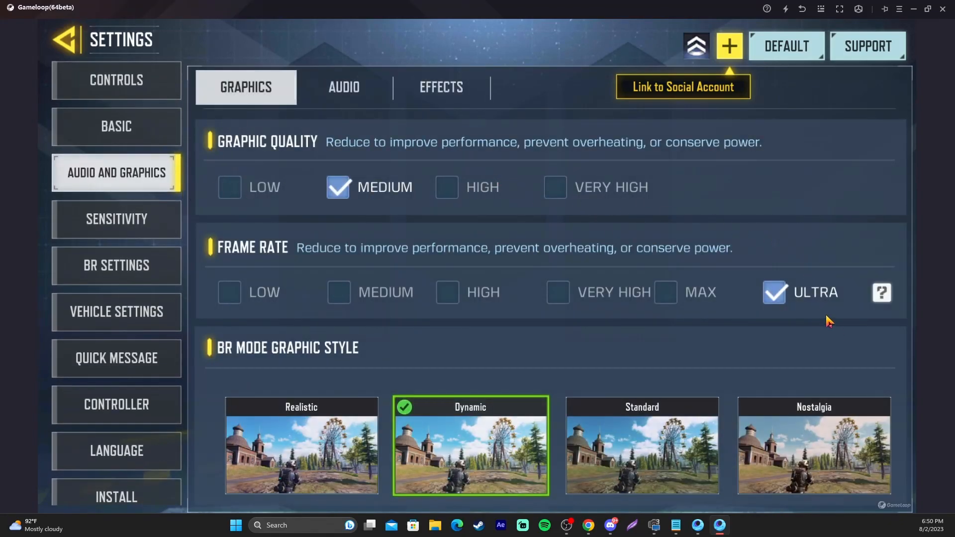
mouse_move(806, 313)
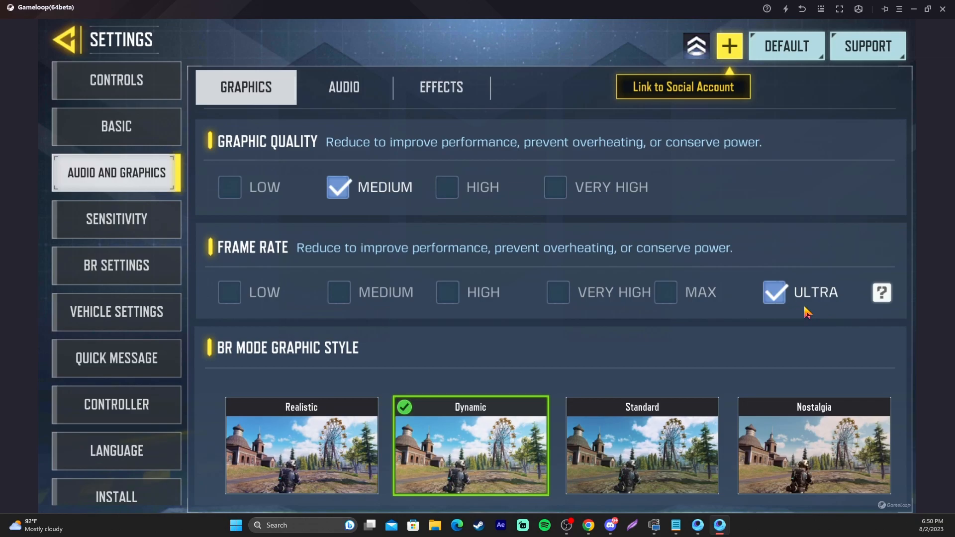
mouse_move(797, 303)
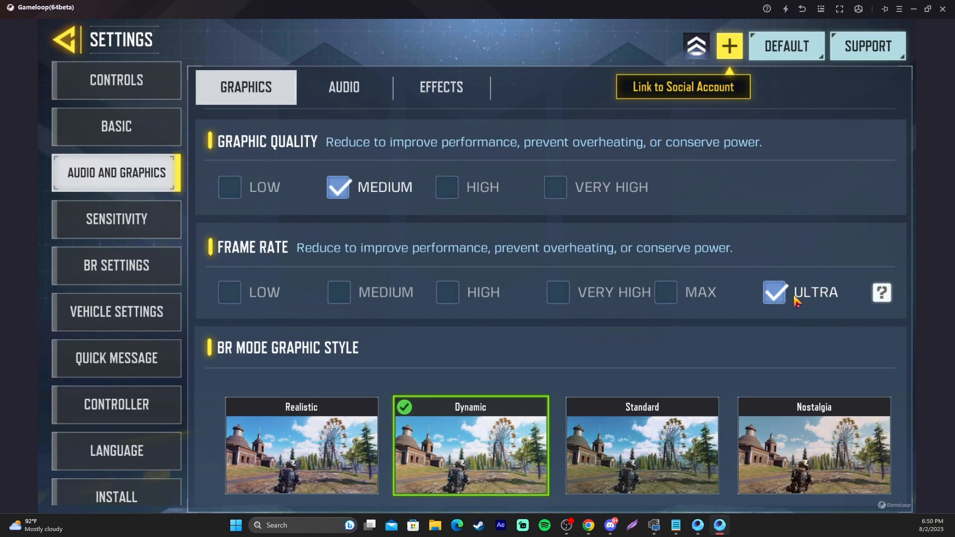
mouse_move(348, 187)
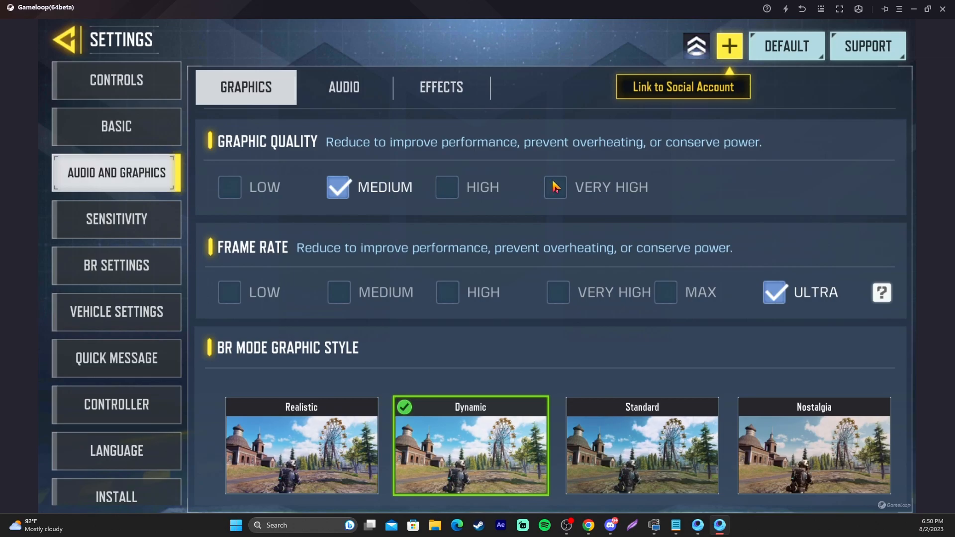
mouse_move(538, 246)
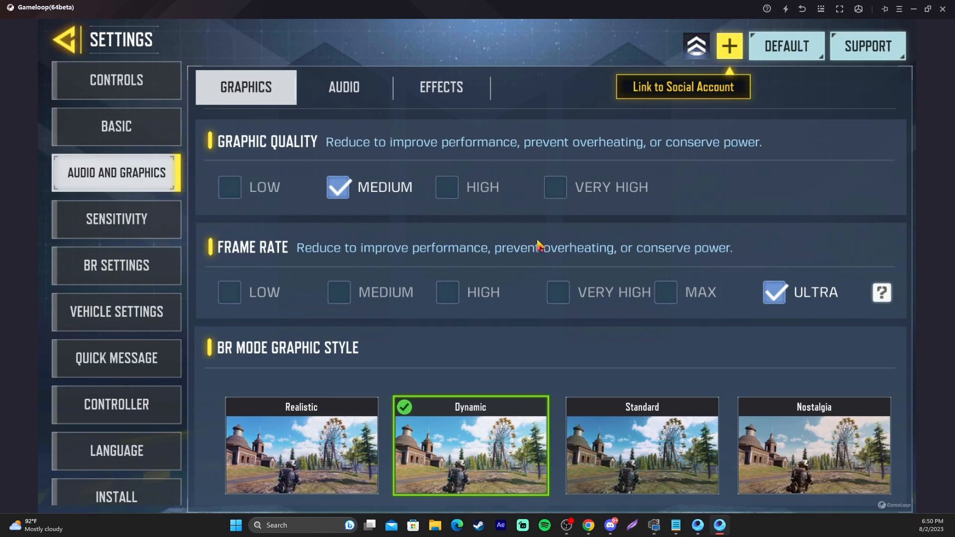
Step: Review the Graphics tab down to Shader Preload and experimental features, then return to the lobby
scroll("down", 3)
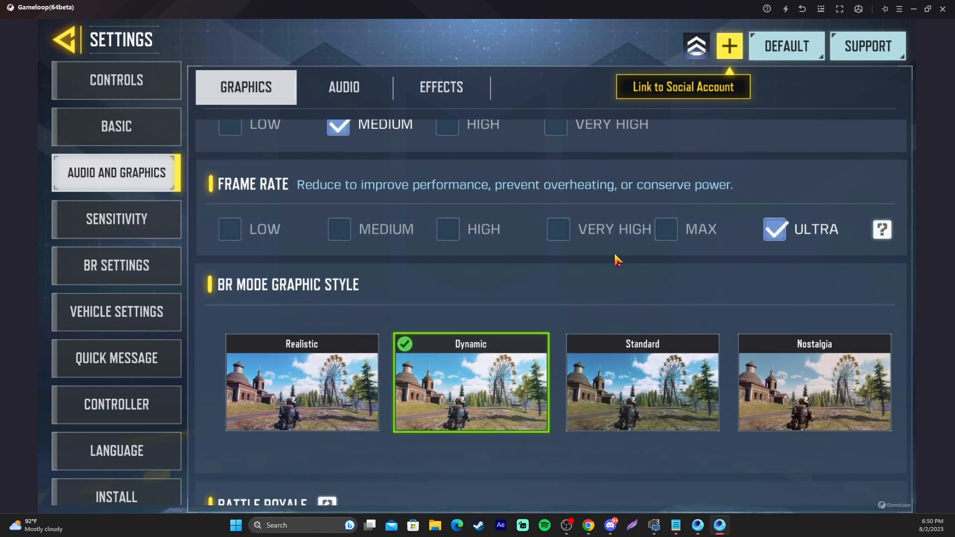
scroll("down", 3)
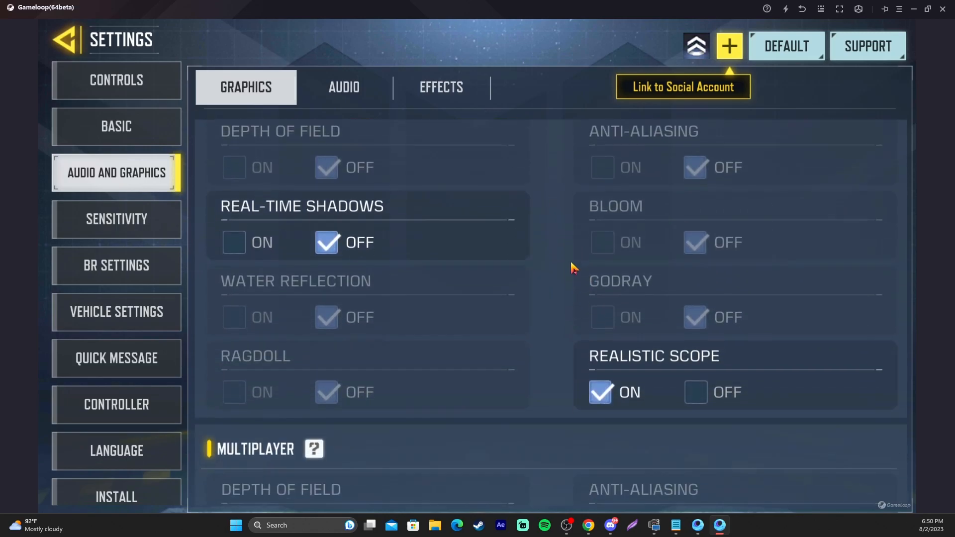
scroll("down", 3)
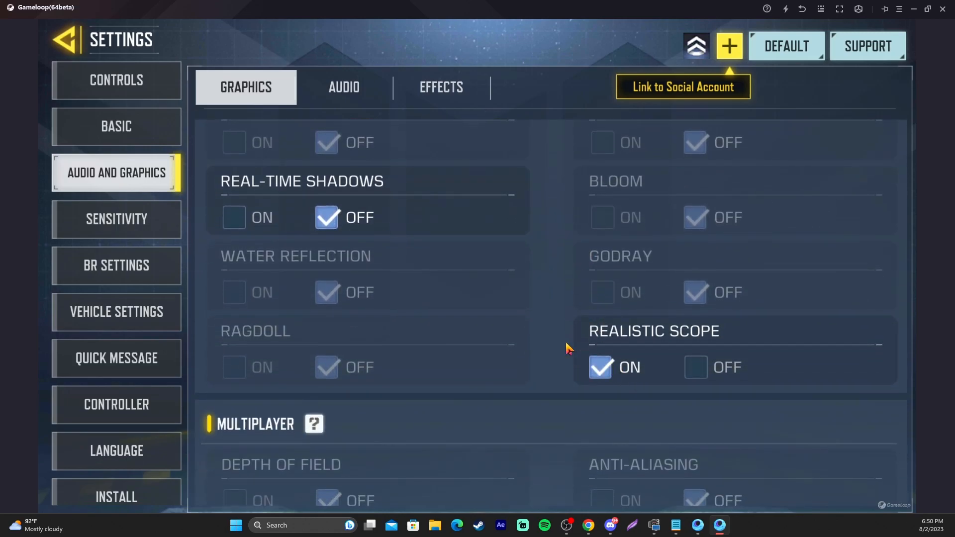
scroll("down", 3)
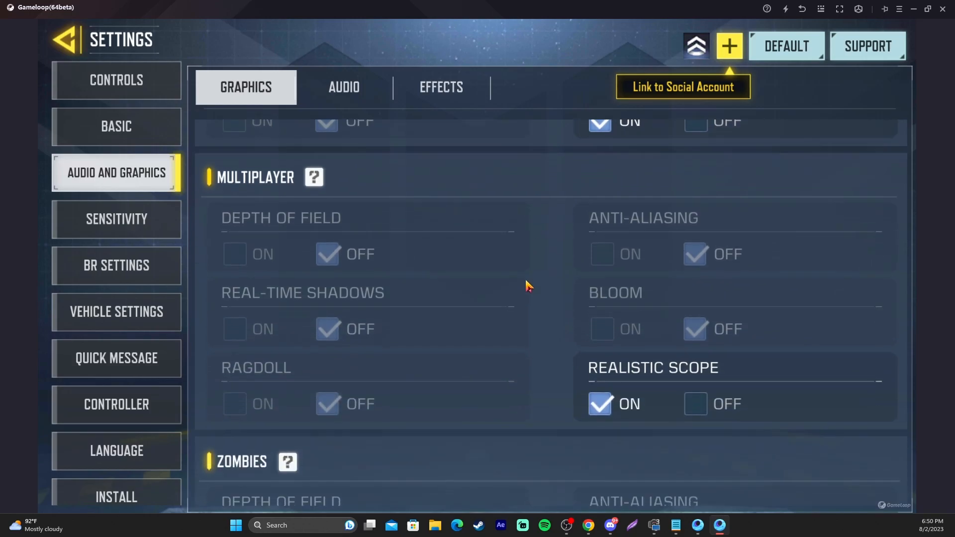
scroll("down", 3)
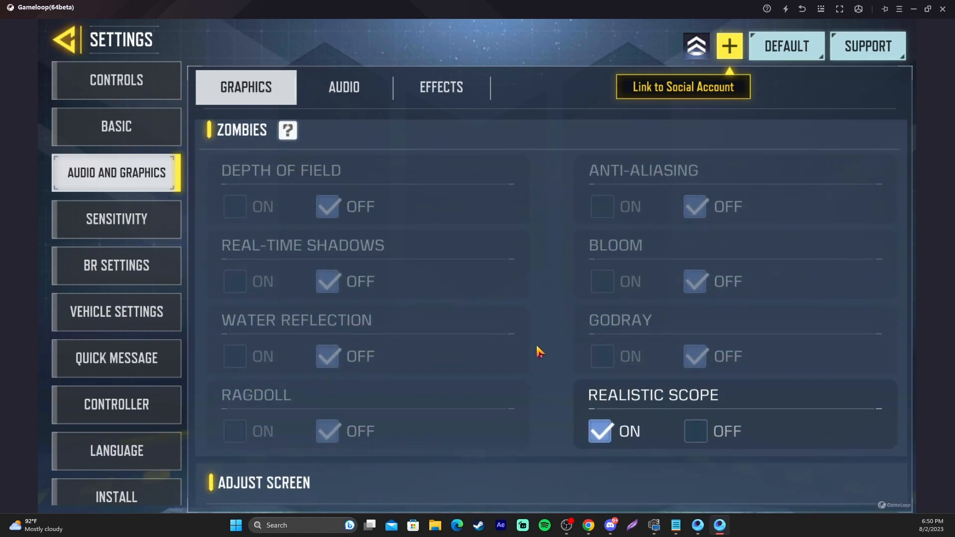
scroll("down", 3)
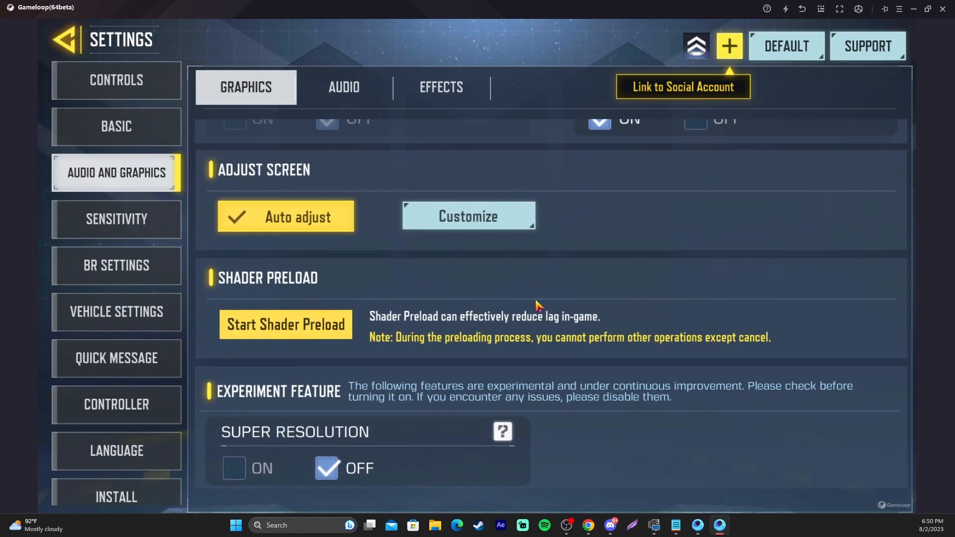
scroll("up", 3)
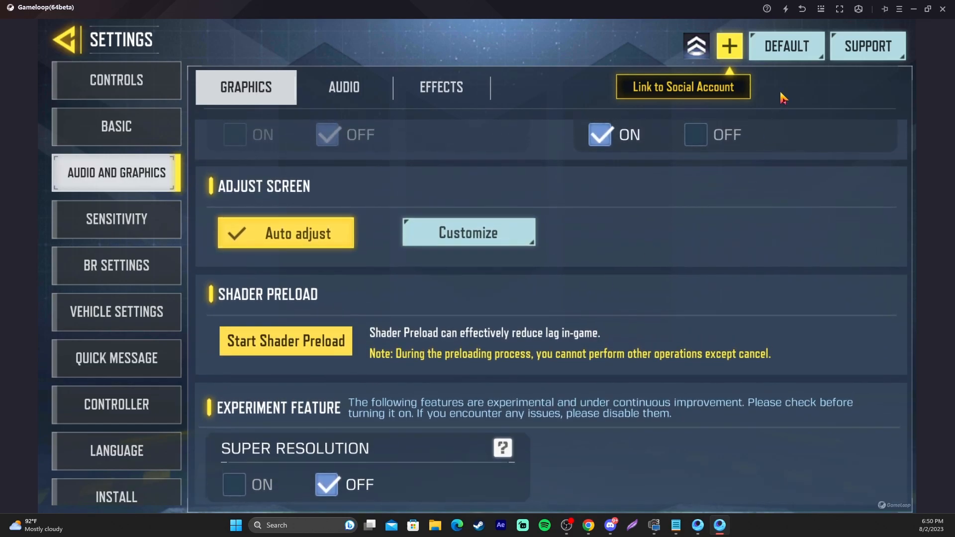
mouse_move(330, 350)
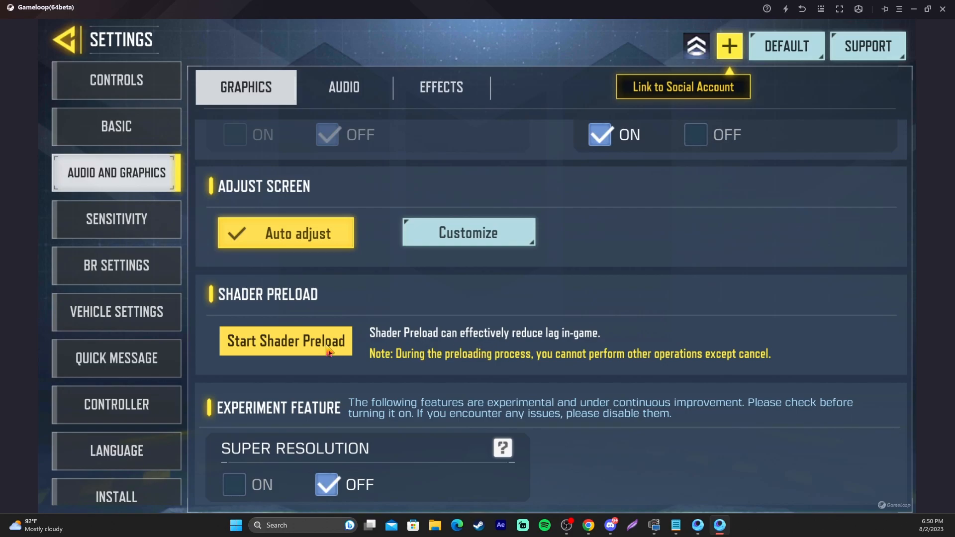
mouse_move(288, 335)
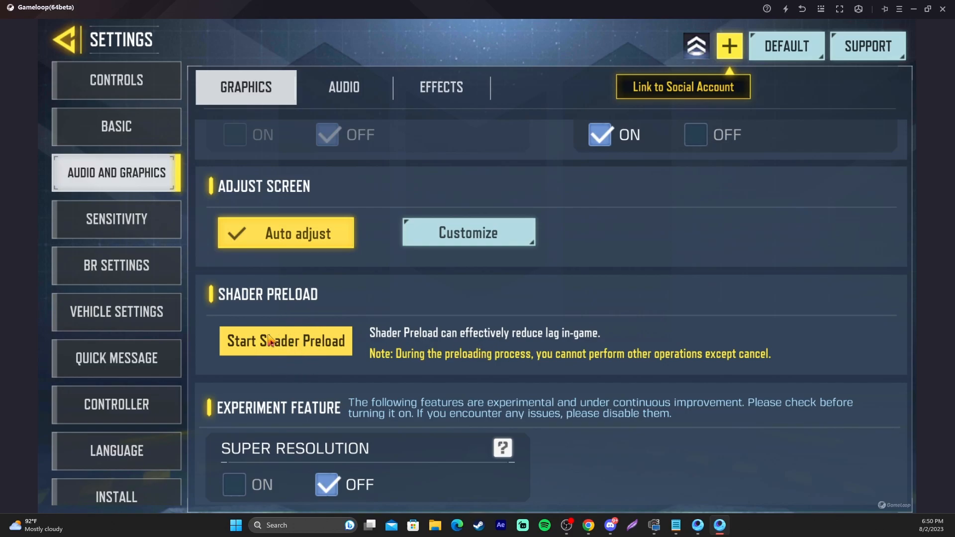
mouse_move(361, 303)
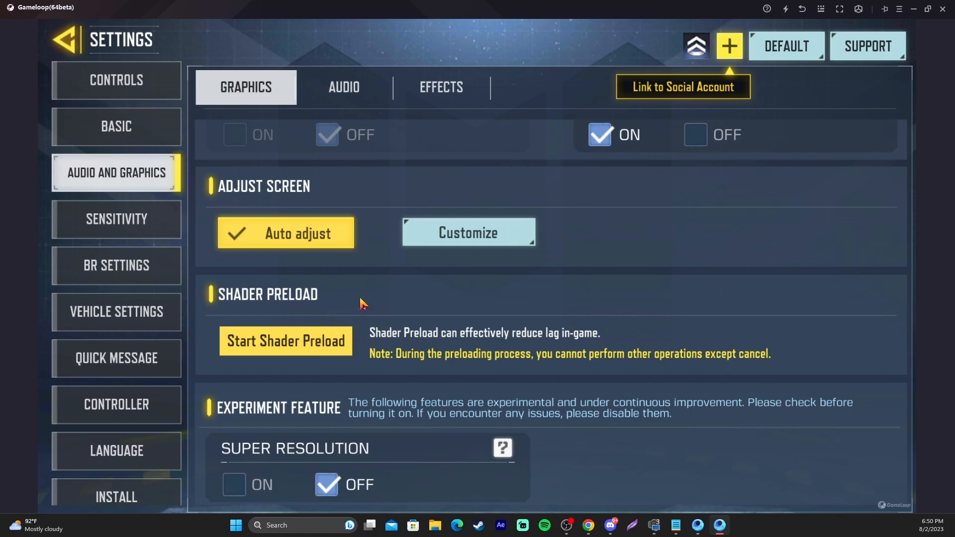
scroll("up", 3)
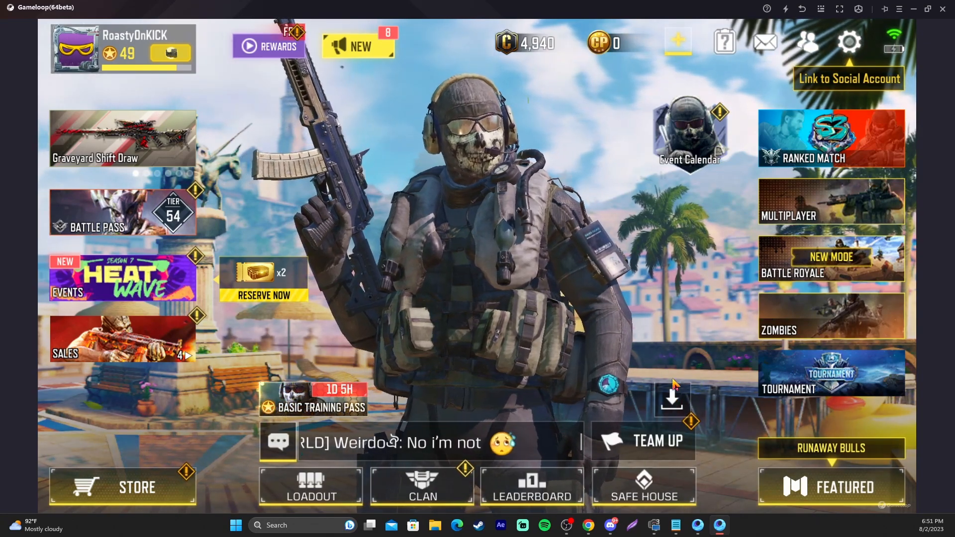
Step: Check Maps and Operators progress in the Download Manager, then return to the lobby full screen
left_click(670, 399)
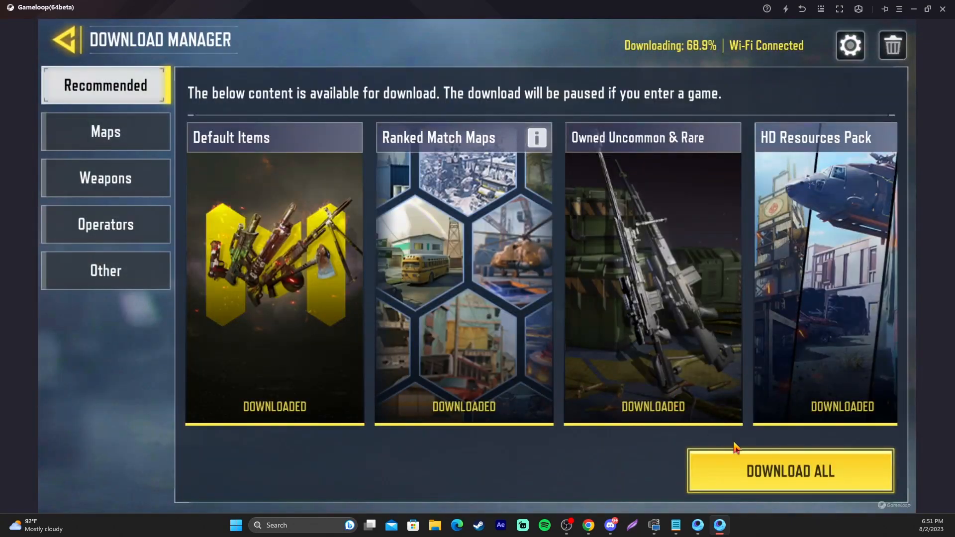
mouse_move(451, 229)
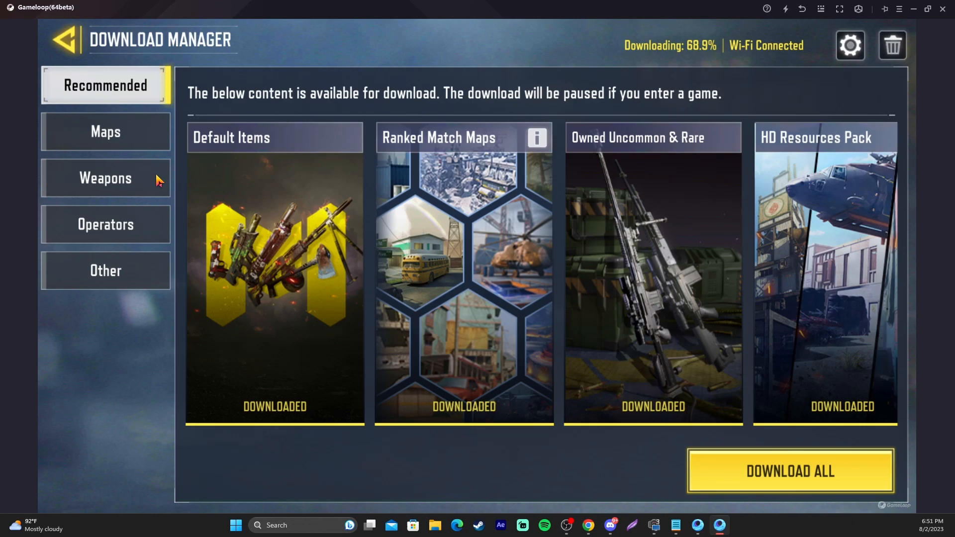
left_click(105, 131)
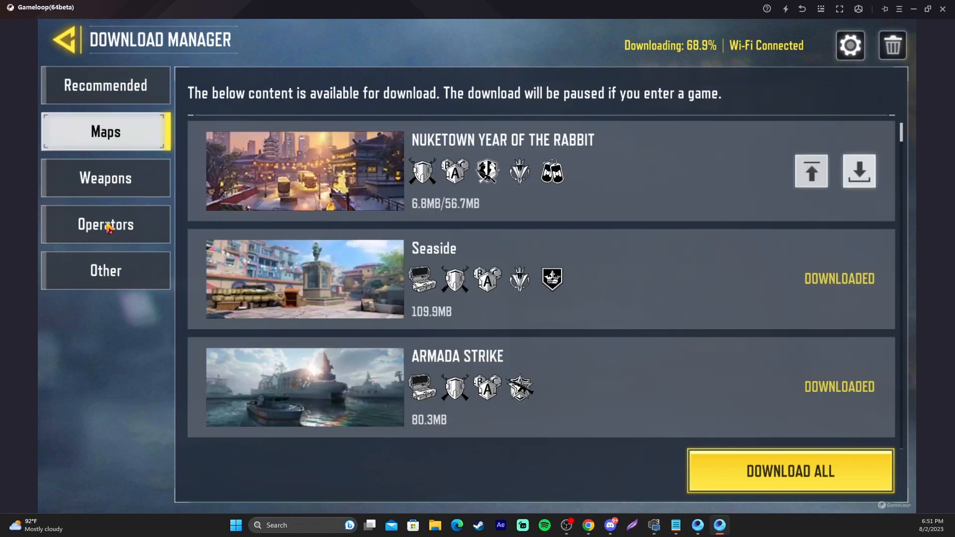
left_click(105, 223)
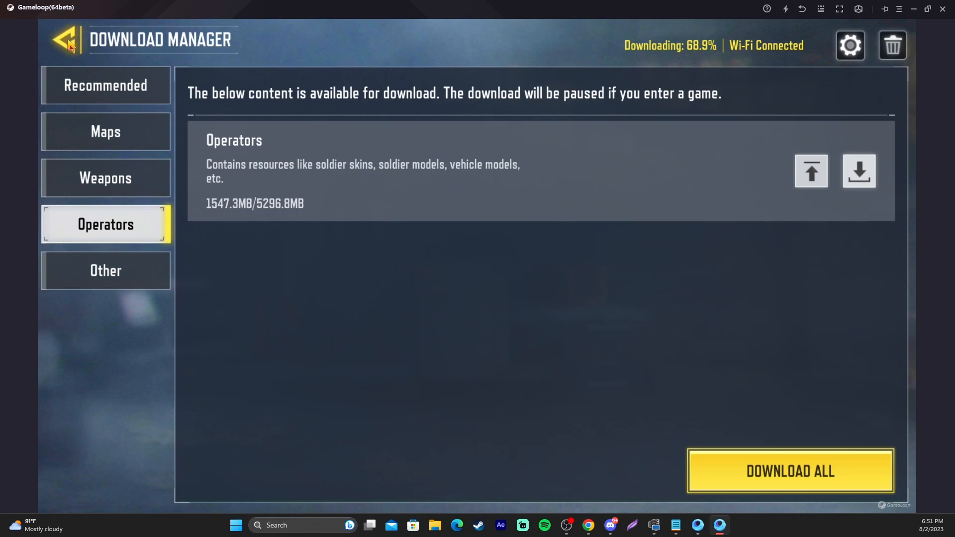
left_click(64, 39)
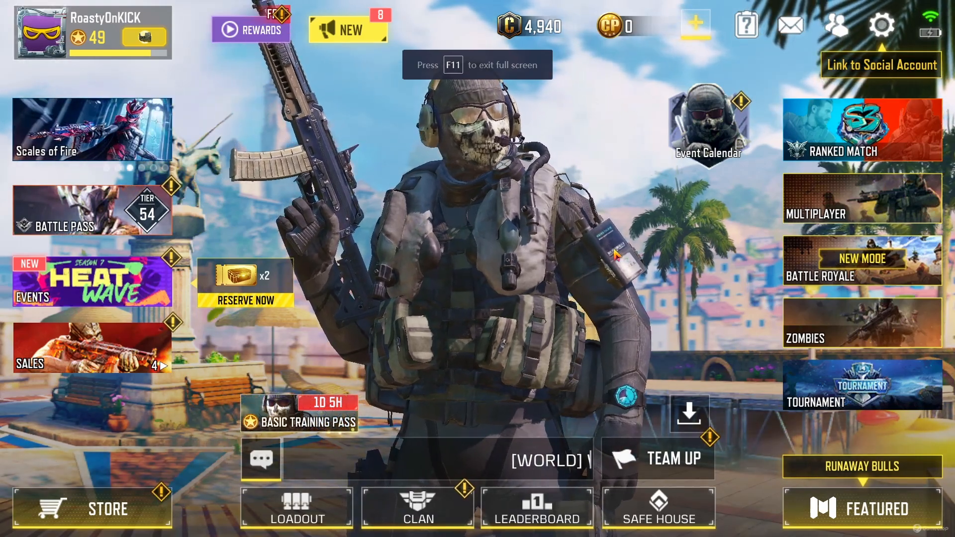
Step: Leave full screen and bring up GameLoop's key mapping panel on the Gamepad layout
key("f11")
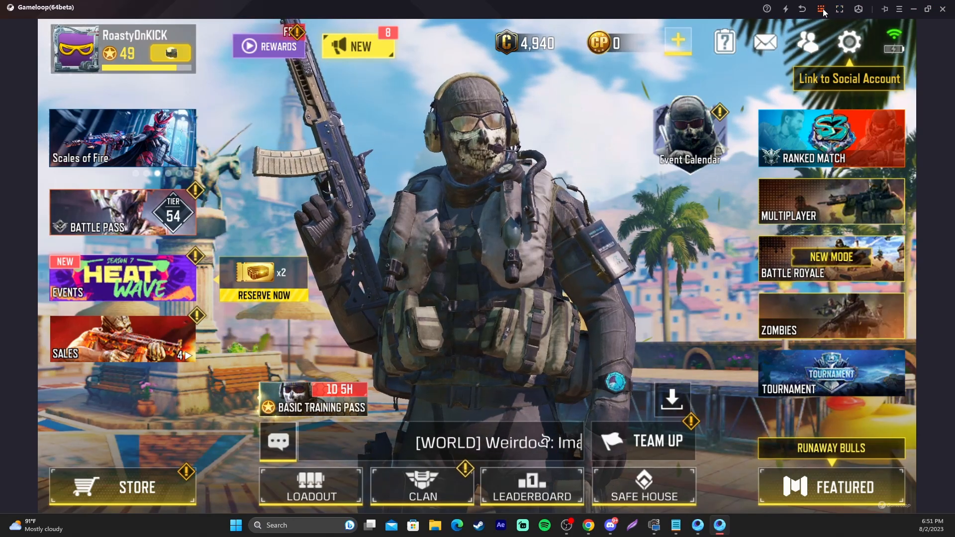
left_click(802, 9)
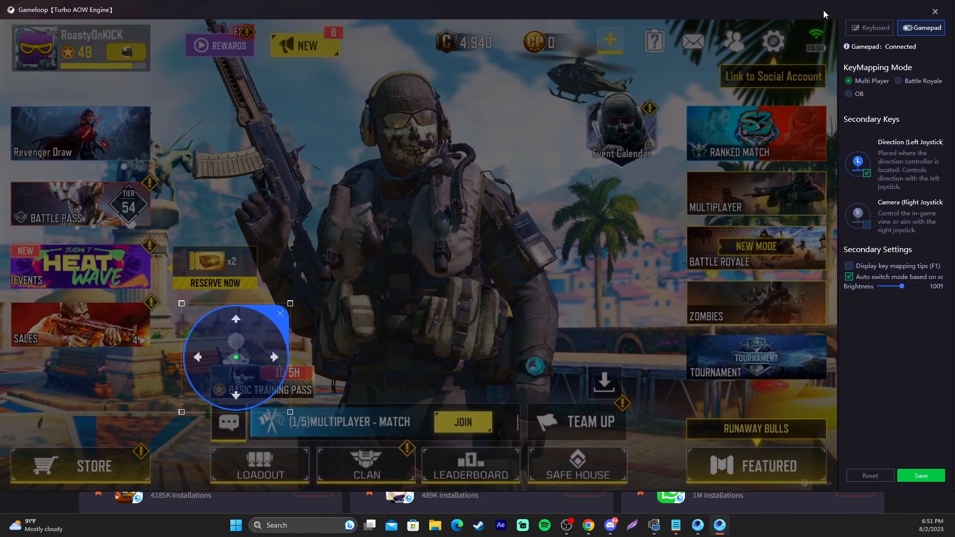
Step: Show the keyboard layout and inspect the WASD, aim and fire key bubbles
left_click(869, 28)
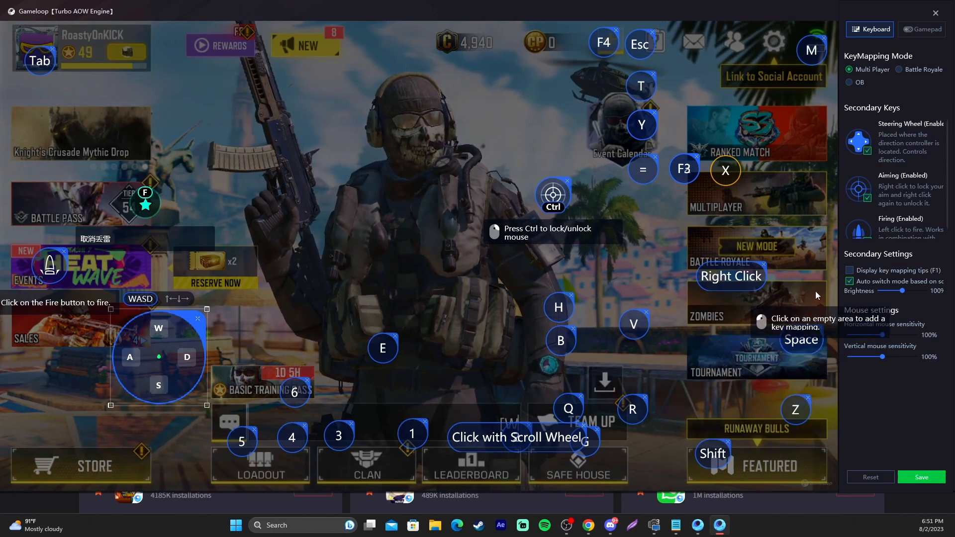
mouse_move(326, 399)
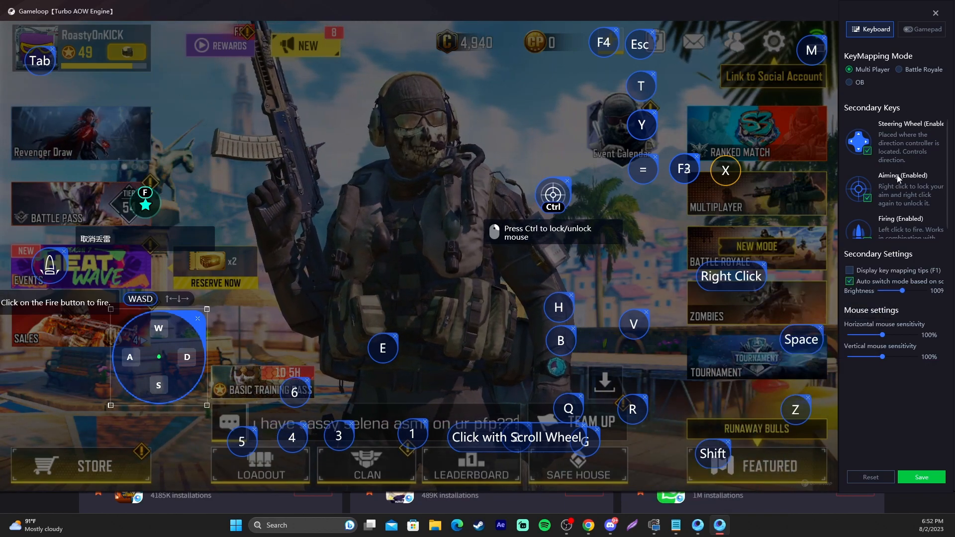
left_click(849, 271)
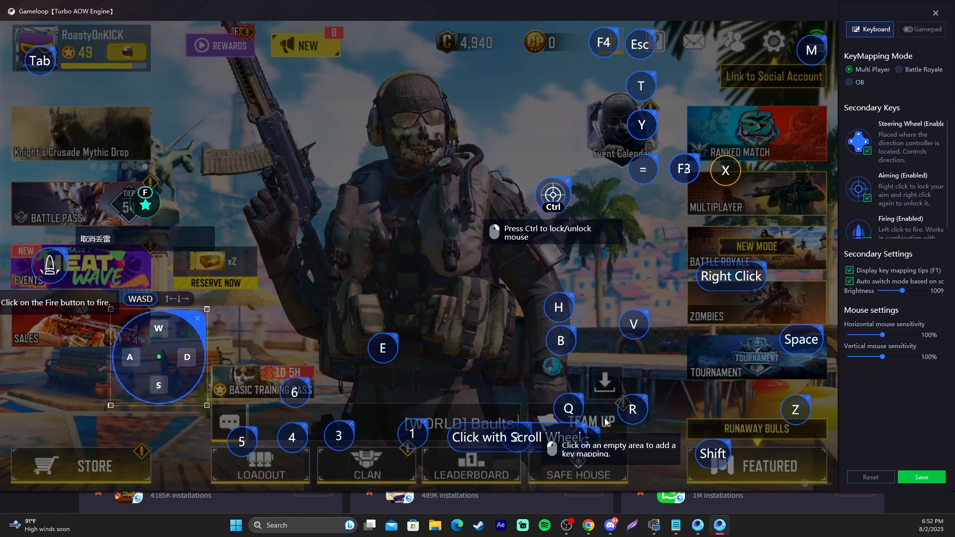
mouse_move(697, 306)
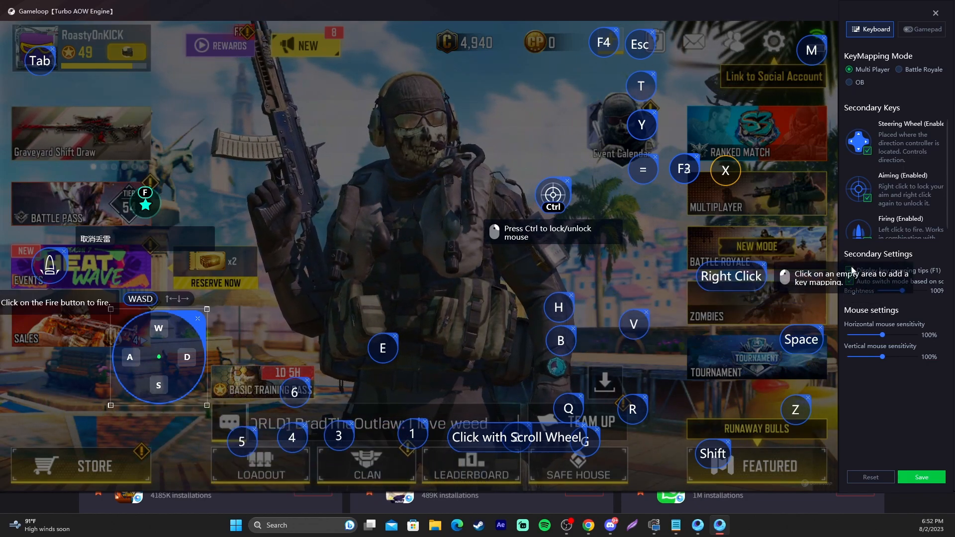
mouse_move(691, 471)
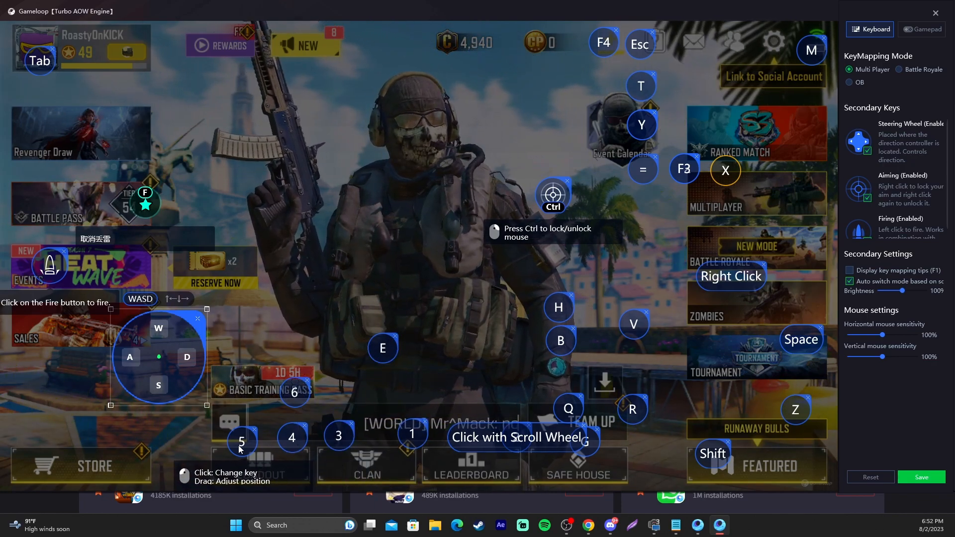
mouse_move(585, 335)
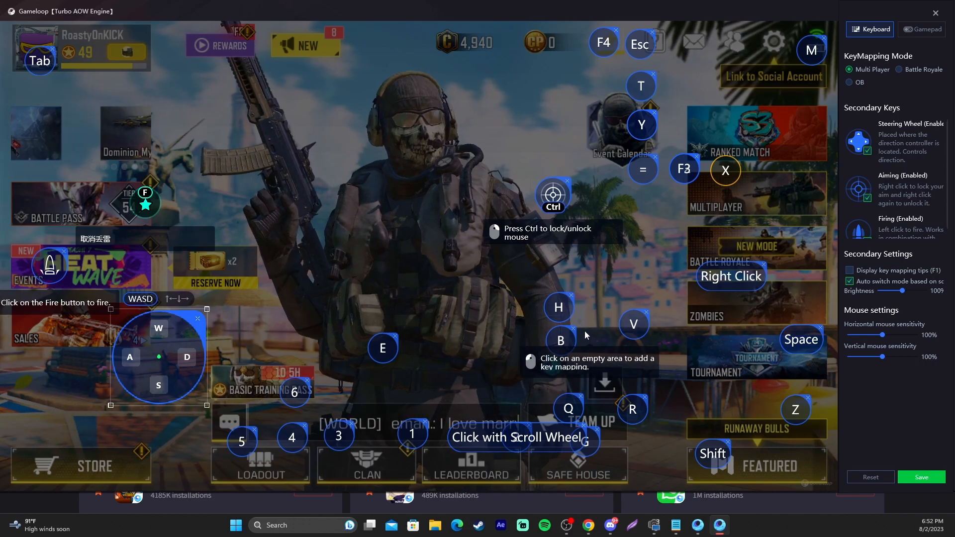
mouse_move(657, 197)
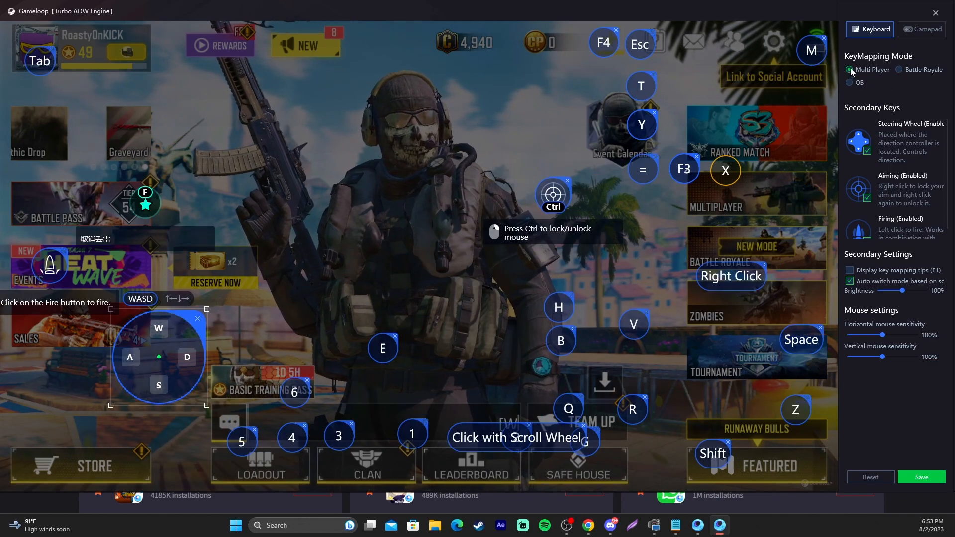
Step: Flip between Gamepad and Keyboard layouts, then close the editor leaving the Default Controller list
left_click(922, 29)
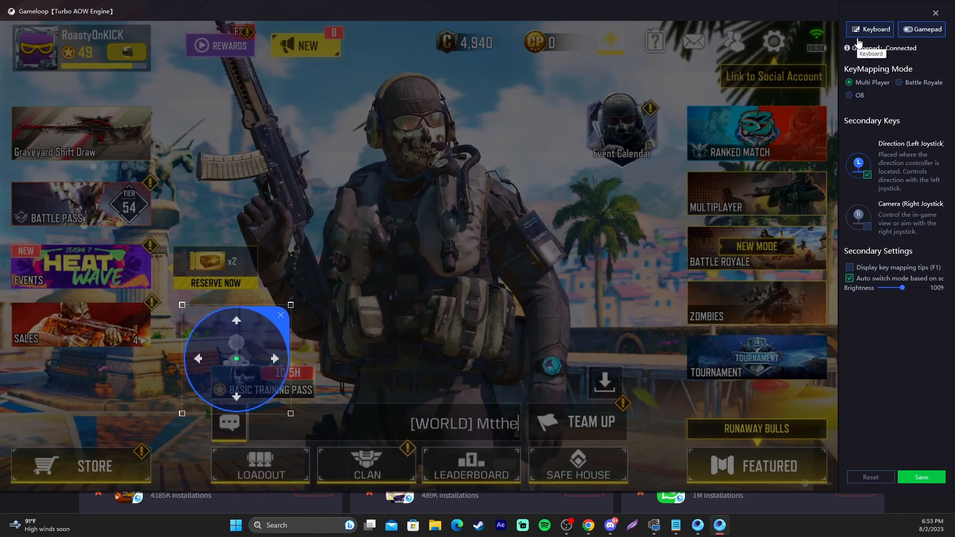
left_click(921, 29)
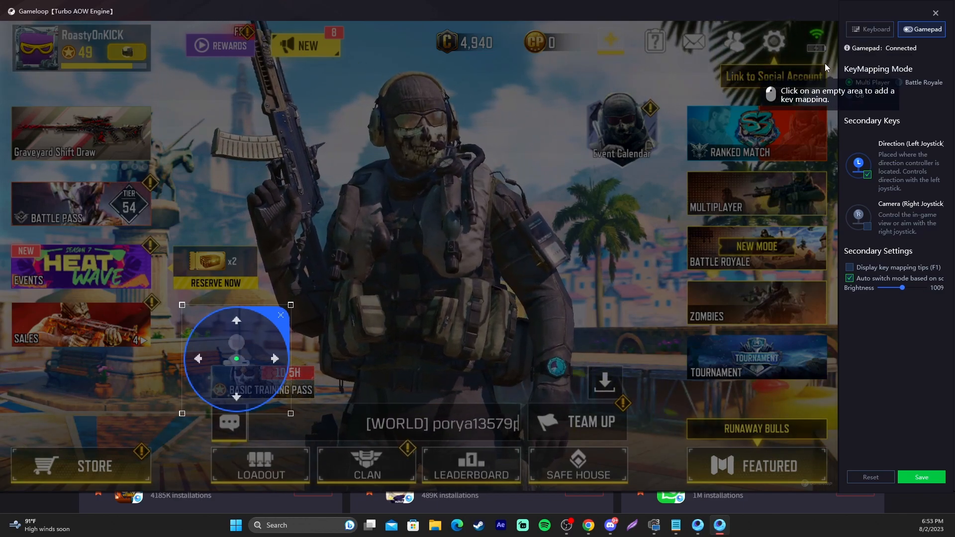
left_click(854, 83)
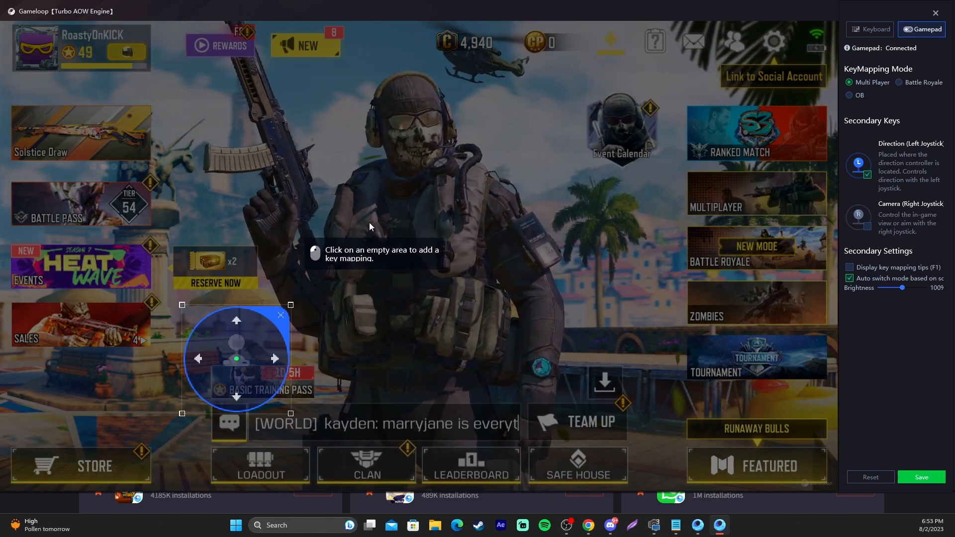
mouse_move(492, 254)
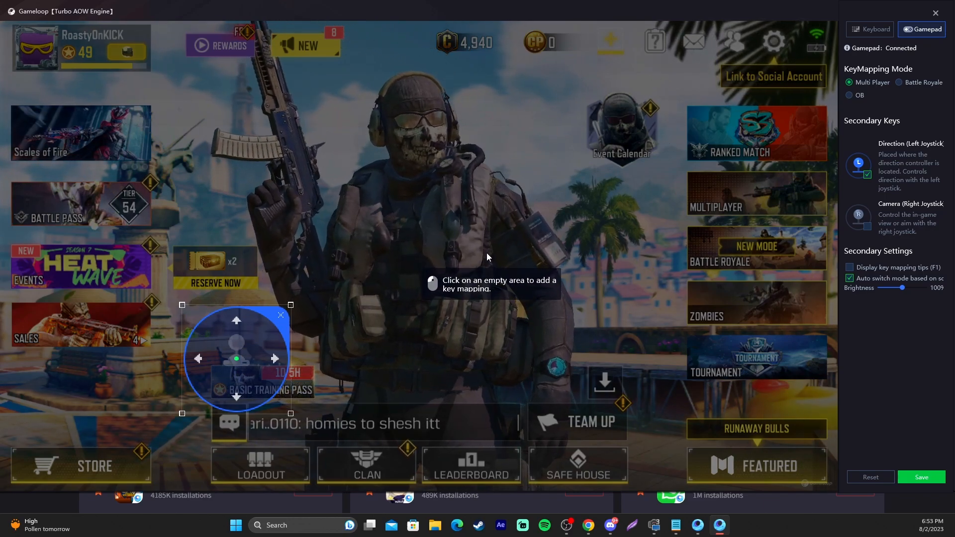
mouse_move(711, 121)
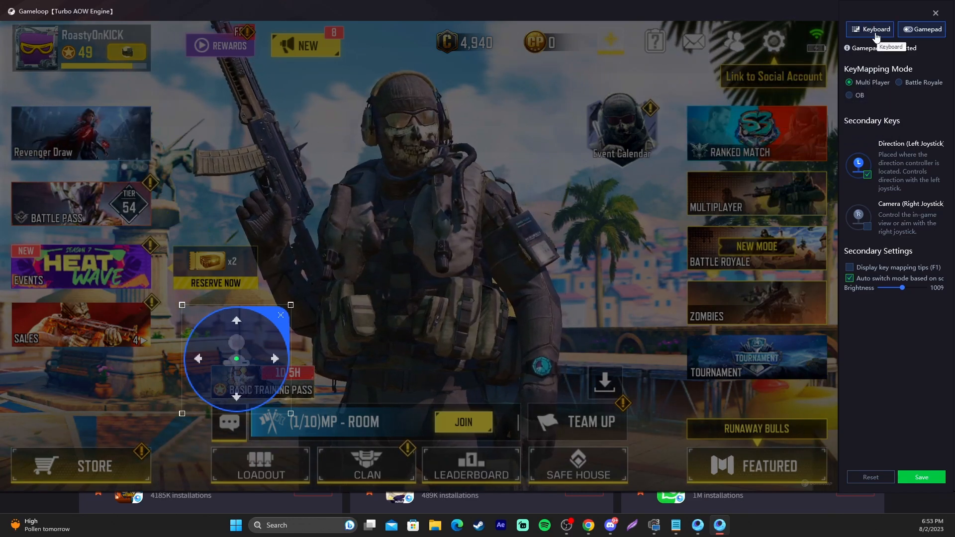
left_click(922, 29)
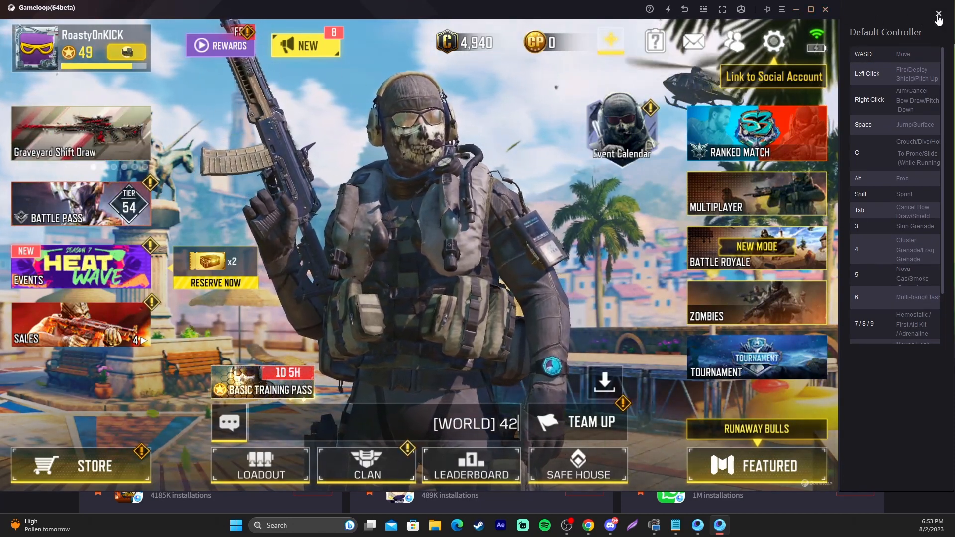
Step: Dismiss the Default Controller sidebar and bring up the game's settings menu
left_click(937, 13)
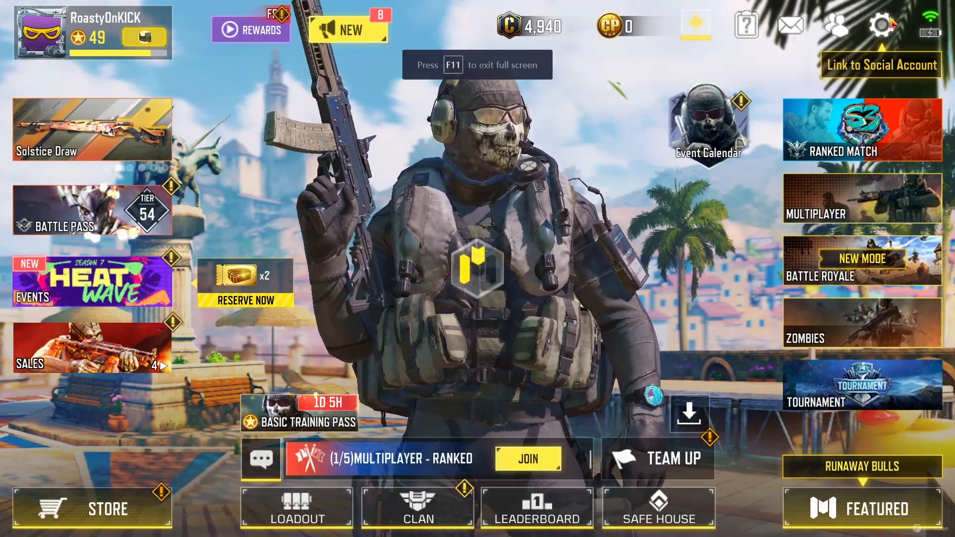
left_click(878, 25)
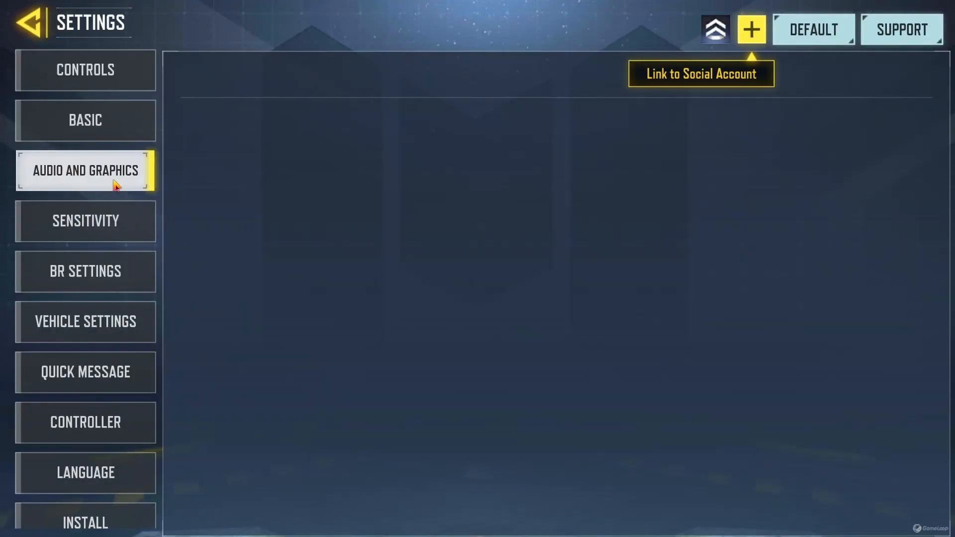
Step: Review Audio and Graphics down to Shader Preload, then go back to the lobby
left_click(85, 170)
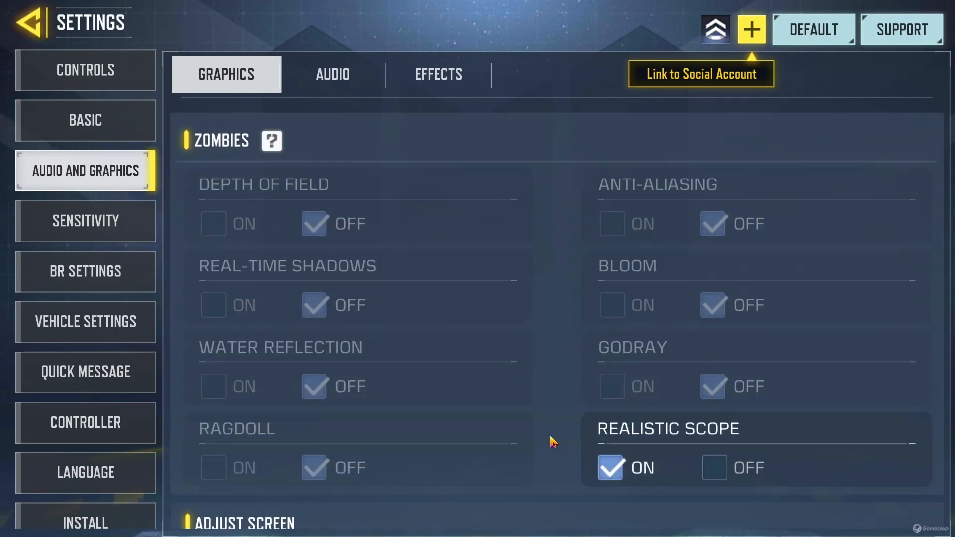
scroll("down", 3)
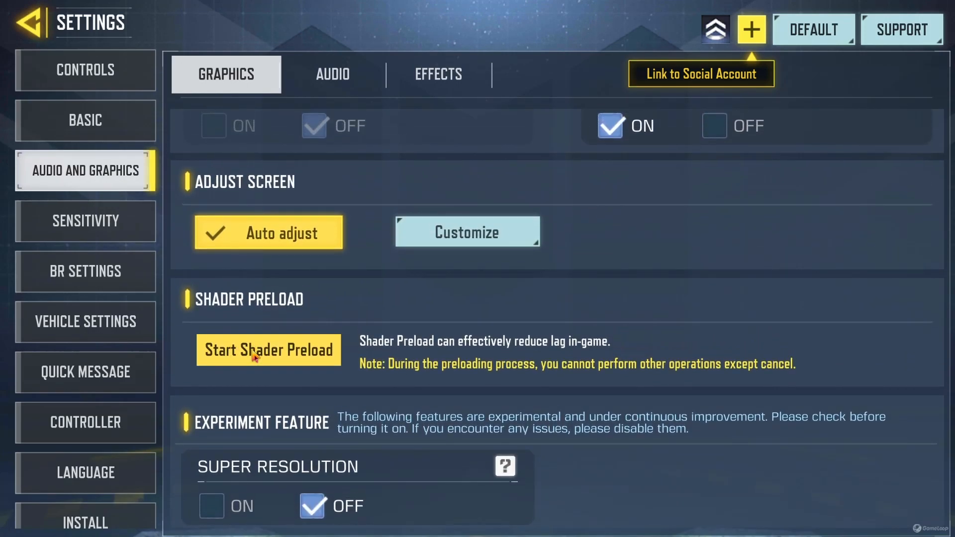
mouse_move(441, 307)
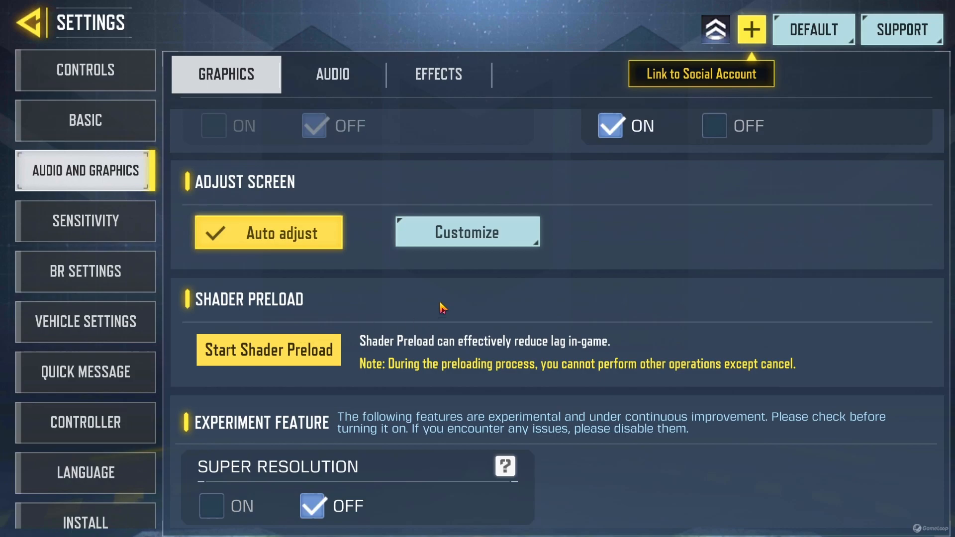
mouse_move(281, 332)
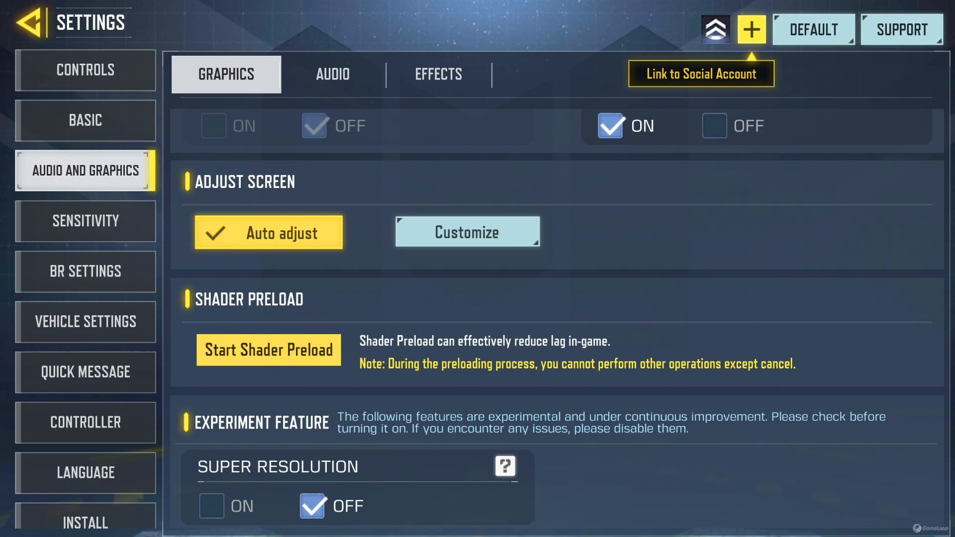
mouse_move(553, 278)
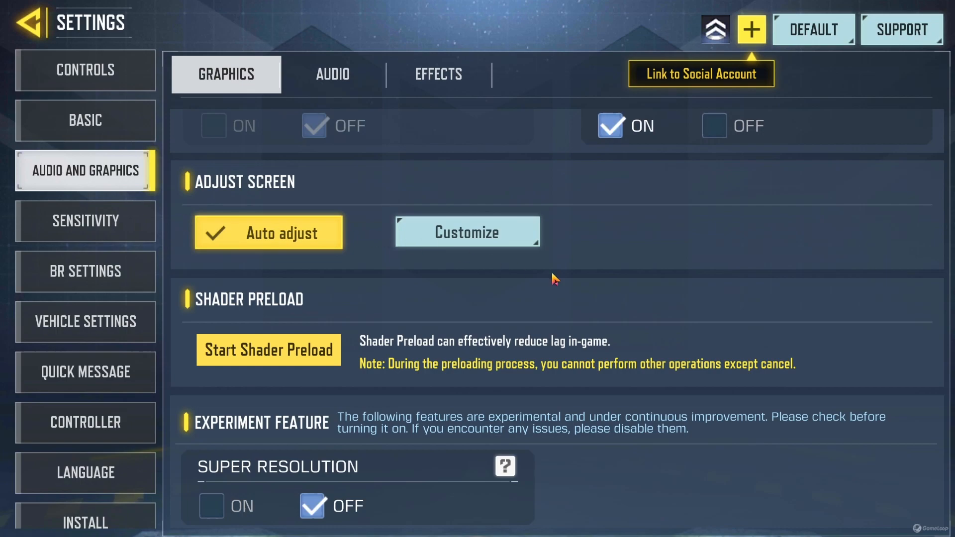
mouse_move(628, 52)
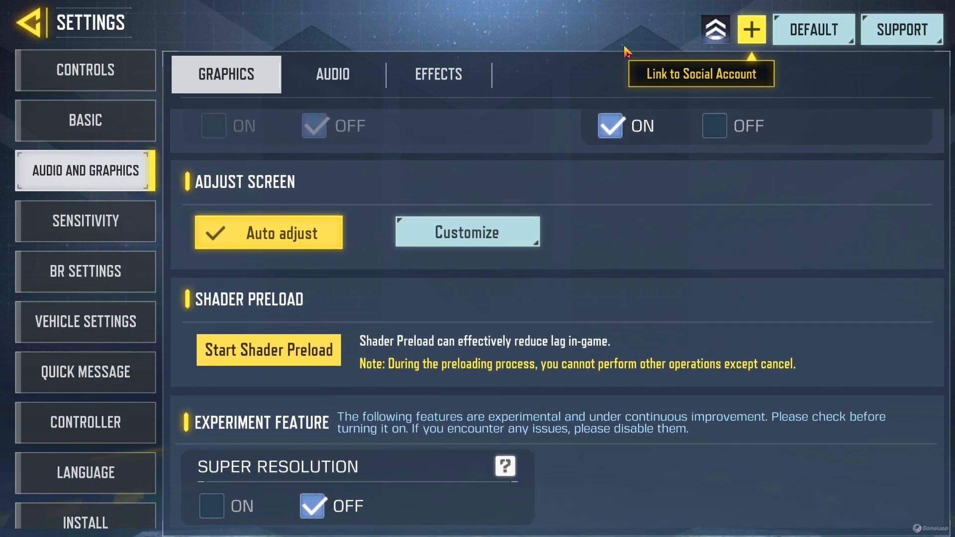
left_click(31, 23)
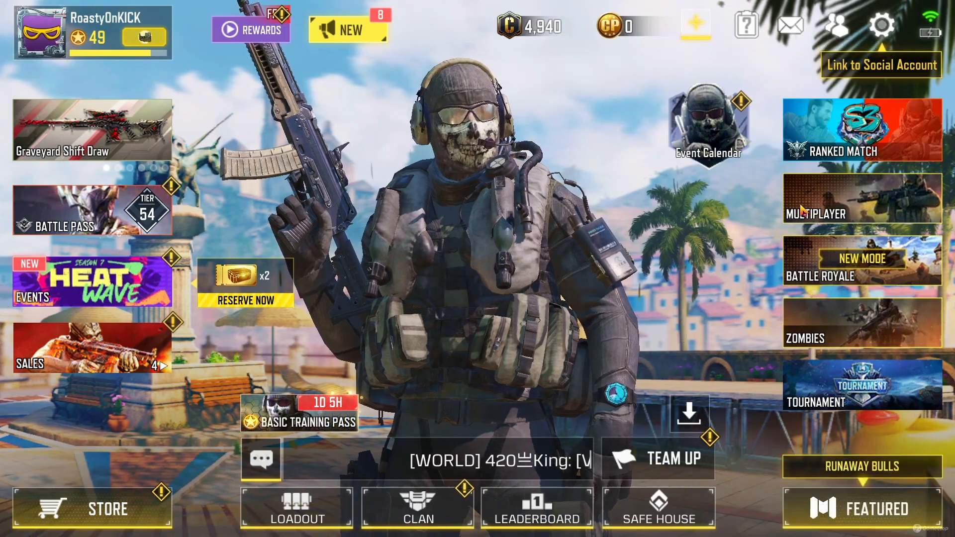